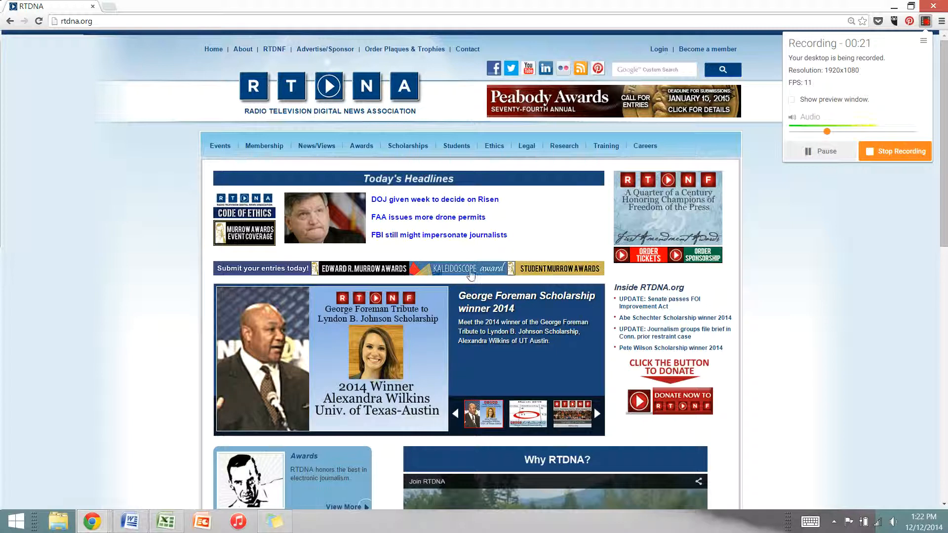
Follow the awards banner on rtdna.org to the awards.rtdna.org entry site
{"action": "left_click", "coordinate": [364, 267]}
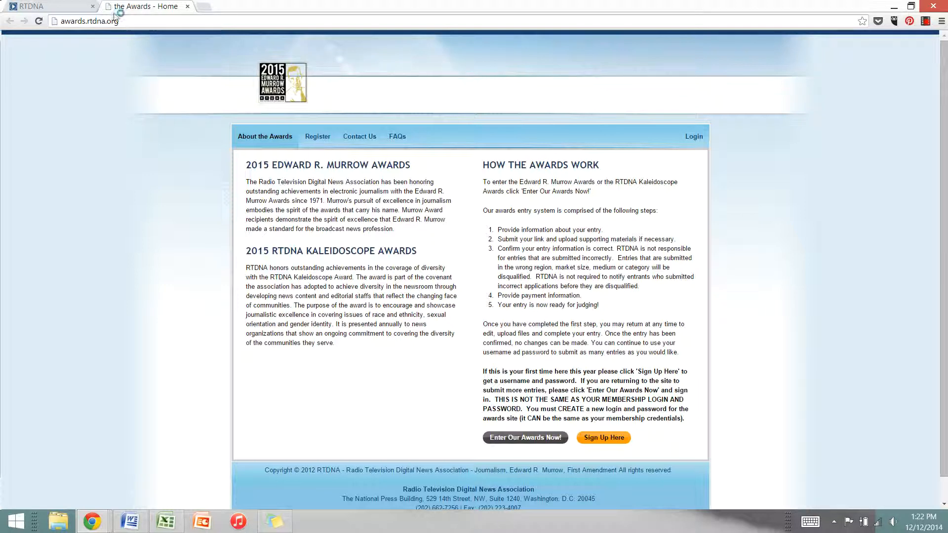
{"action": "mouse_move", "coordinate": [123, 20]}
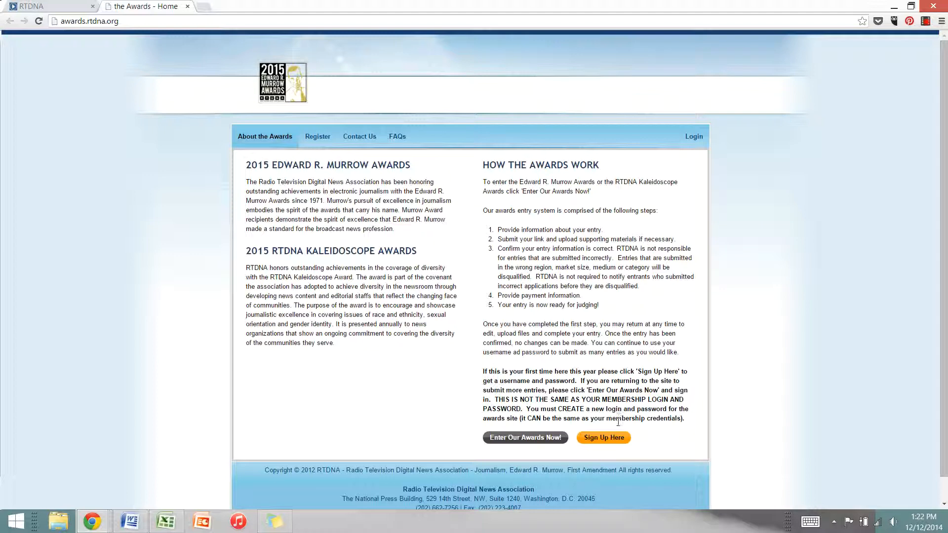
Sign up for a new awards account and submit the completed registration form
{"action": "left_click", "coordinate": [602, 438]}
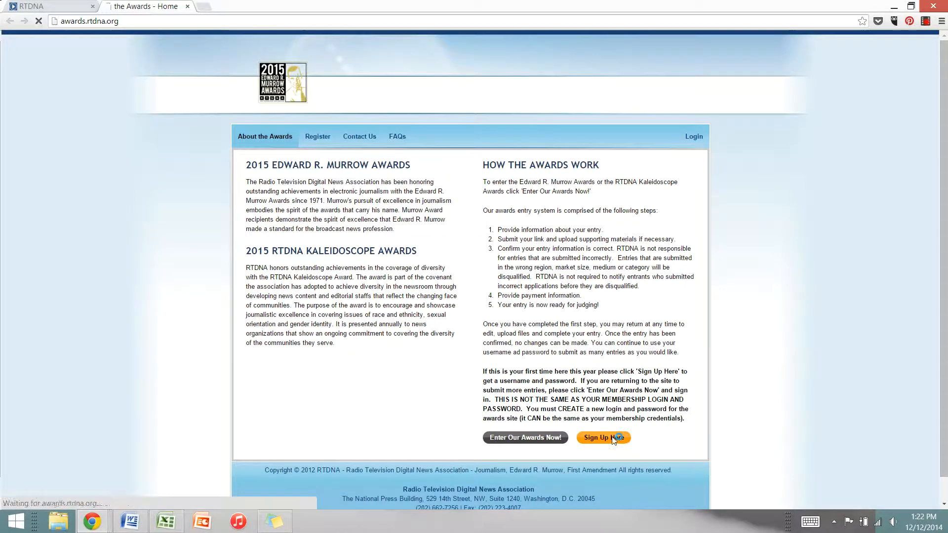
{"action": "left_click", "coordinate": [602, 438]}
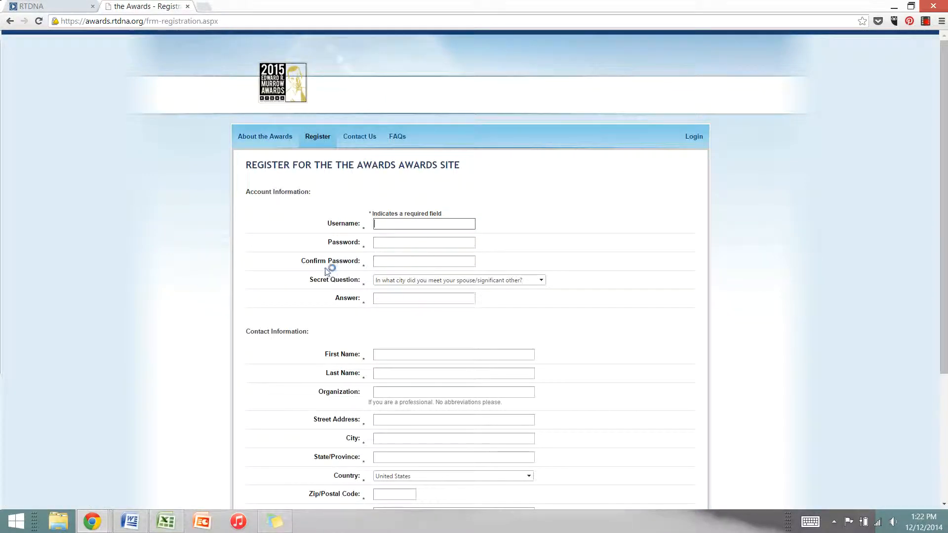
{"action": "mouse_move", "coordinate": [631, 356]}
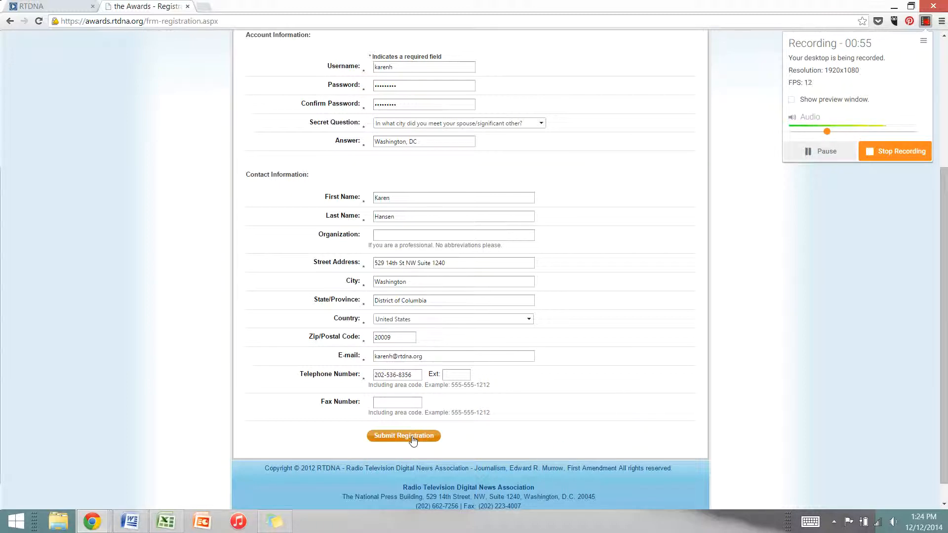
{"action": "left_click", "coordinate": [403, 435]}
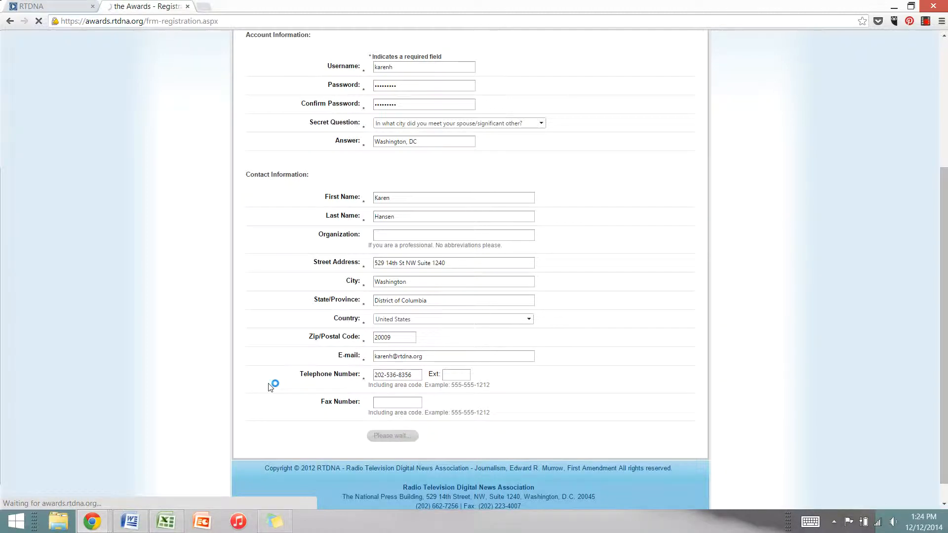
Decline saving the password and log in with the newly registered username
{"action": "left_click", "coordinate": [392, 436]}
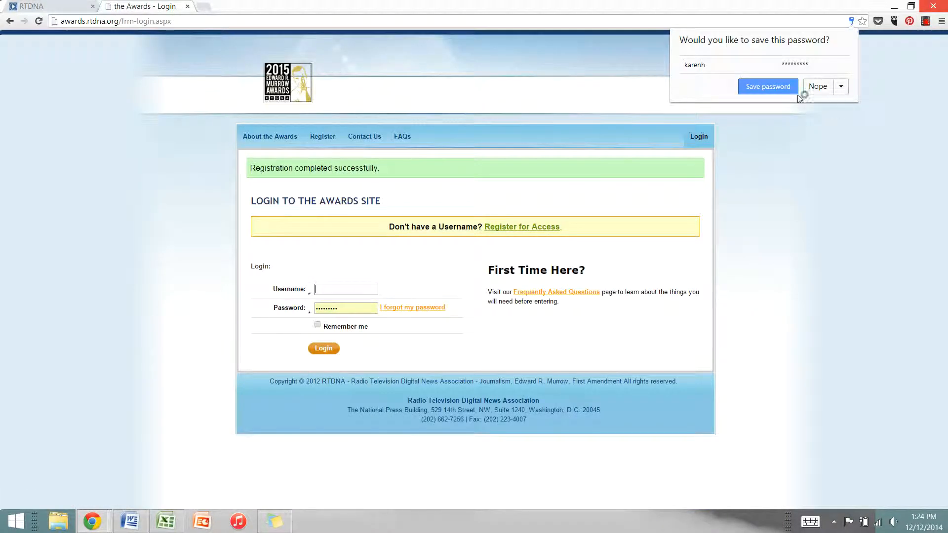
{"action": "left_click", "coordinate": [818, 85]}
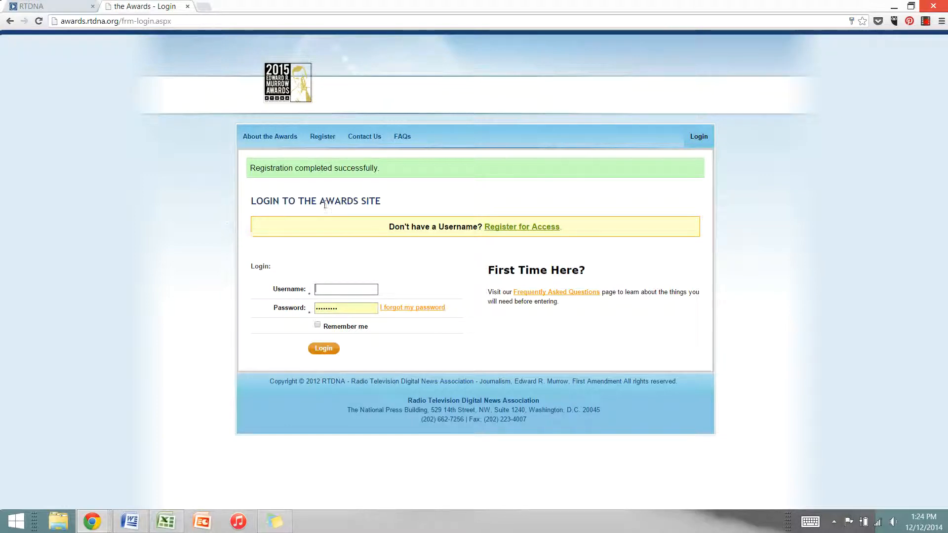
{"action": "left_click", "coordinate": [346, 289]}
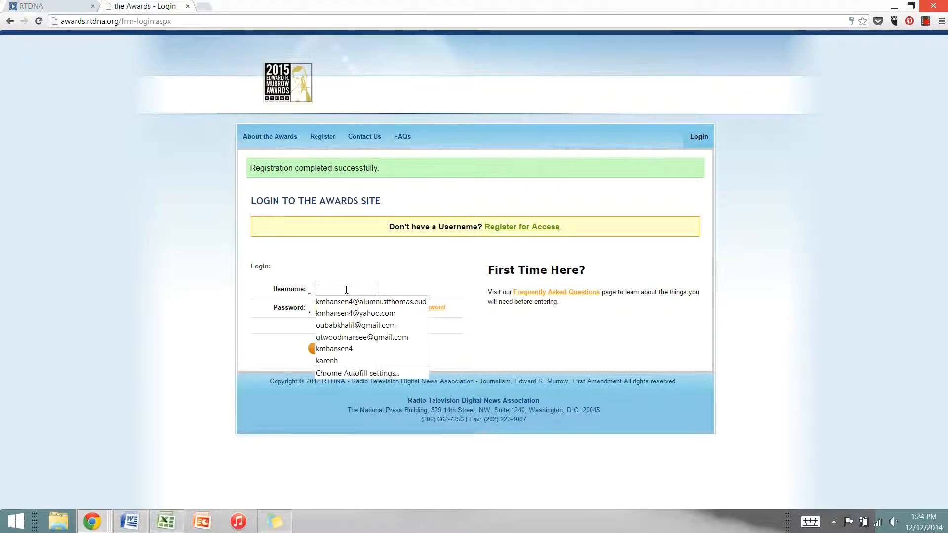
{"action": "left_click", "coordinate": [334, 361]}
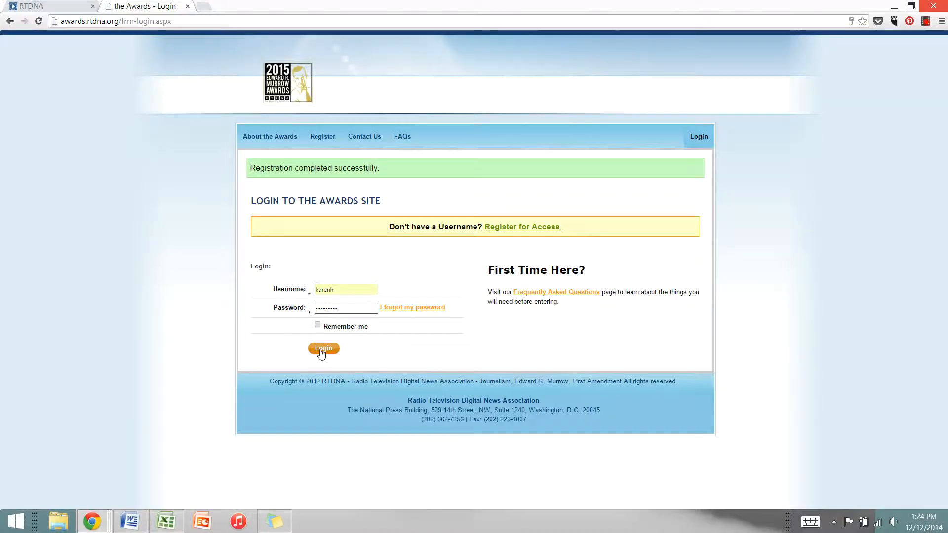
{"action": "left_click", "coordinate": [324, 348]}
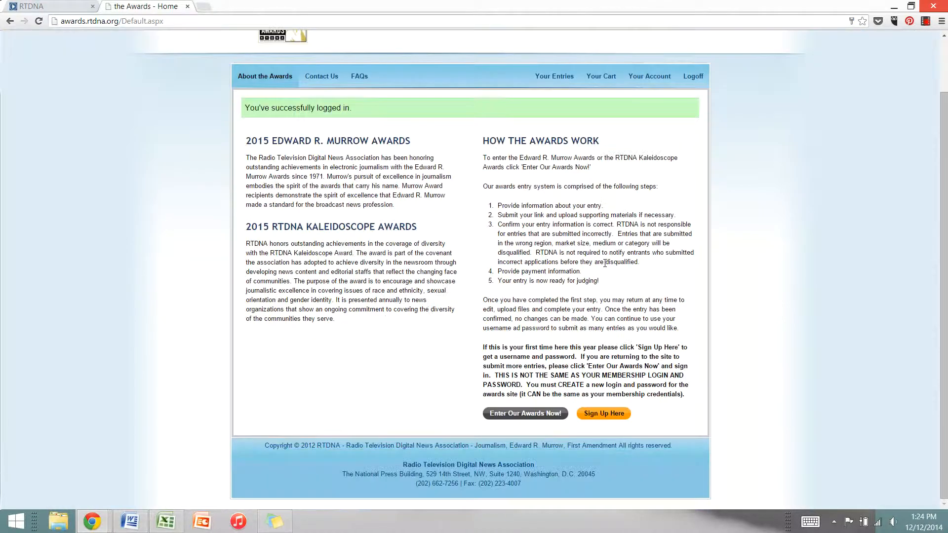
Start a new award entry via 'Enter Our Awards Now!'
{"action": "left_click", "coordinate": [525, 414]}
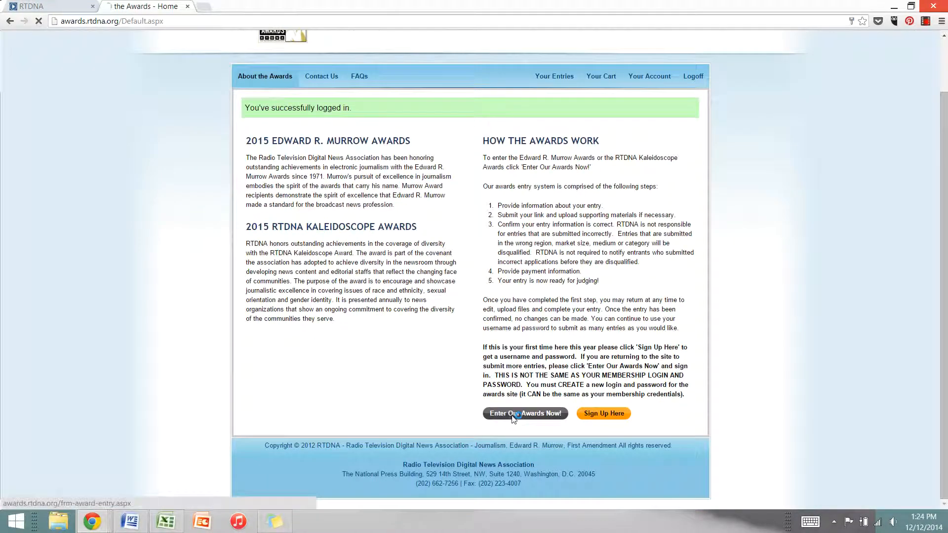
Choose STUDENT EDWARD R. MURROW AWARDS as the main category and review its rules
{"action": "left_click", "coordinate": [525, 414]}
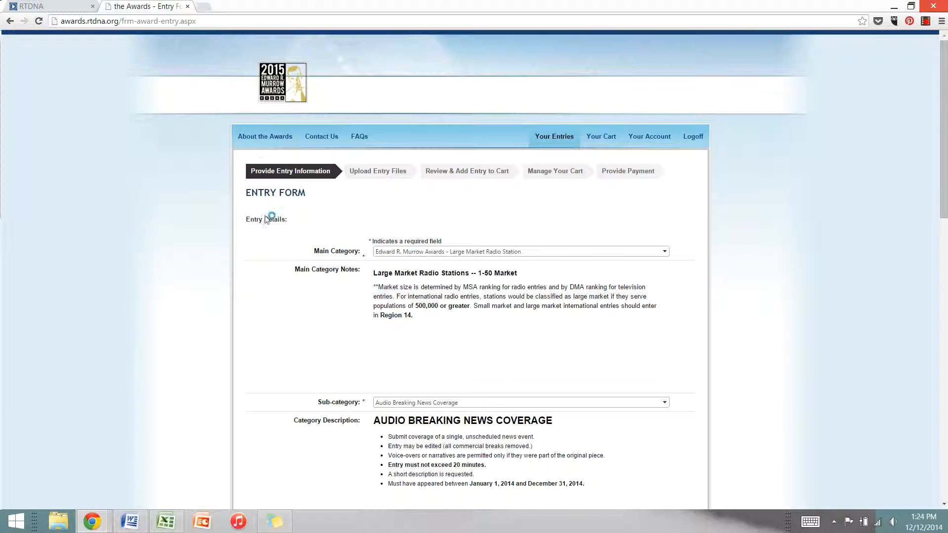
{"action": "mouse_move", "coordinate": [317, 234]}
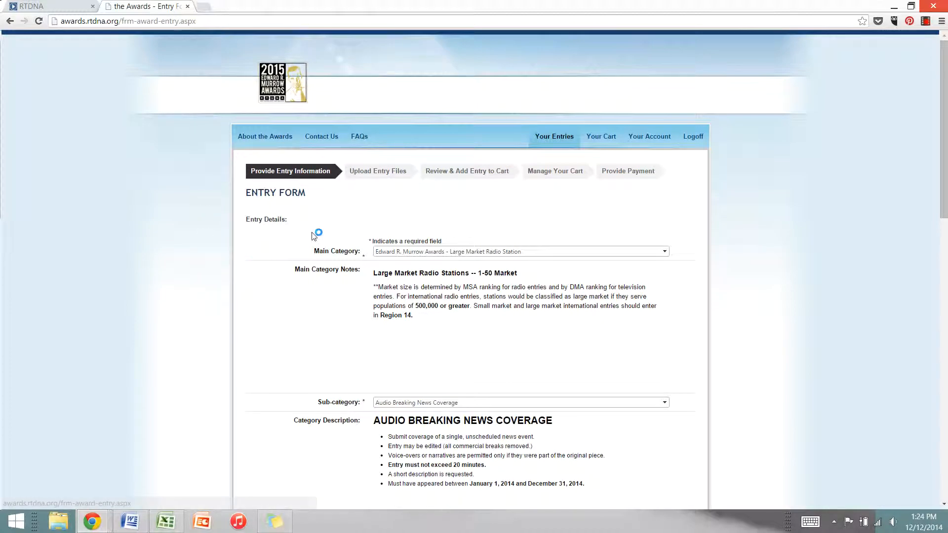
{"action": "scroll", "scroll_direction": "up", "scroll_amount": 3}
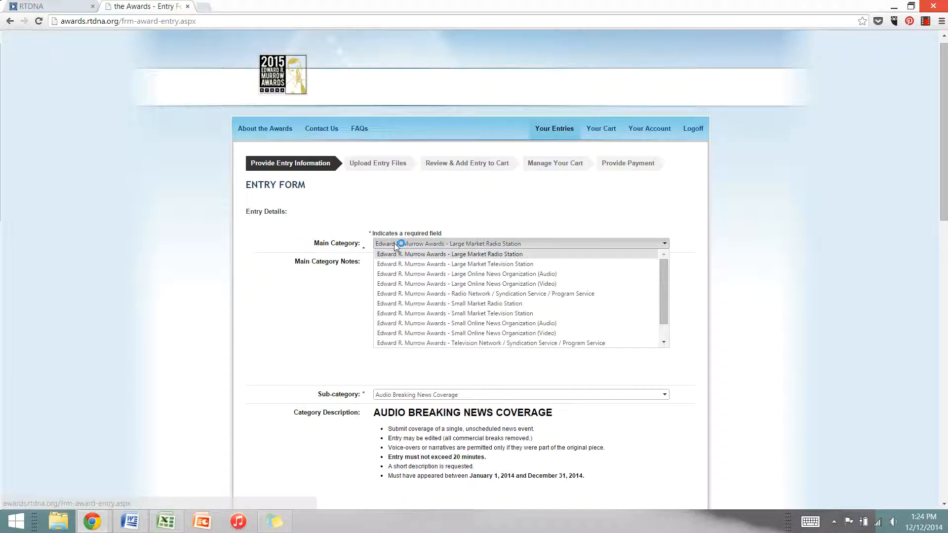
{"action": "scroll", "scroll_direction": "down", "scroll_amount": 3}
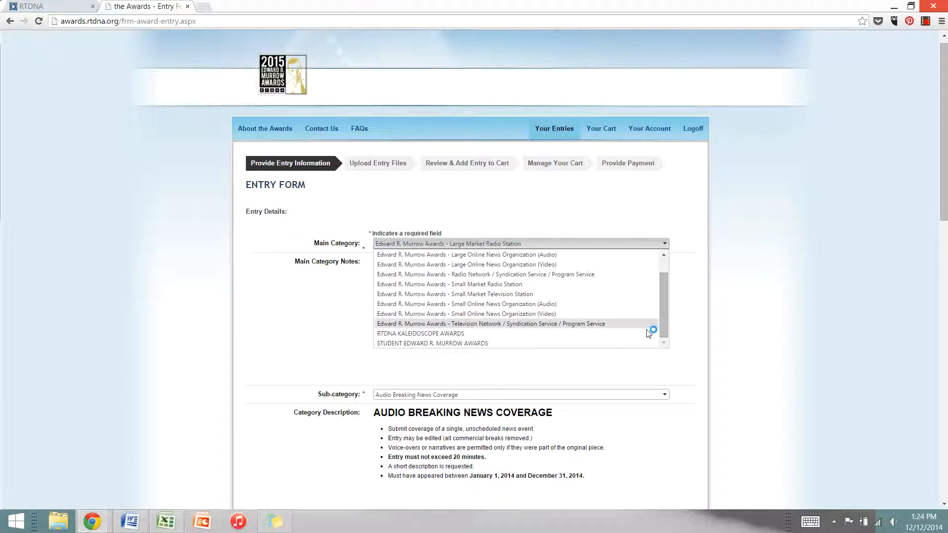
{"action": "mouse_move", "coordinate": [550, 344]}
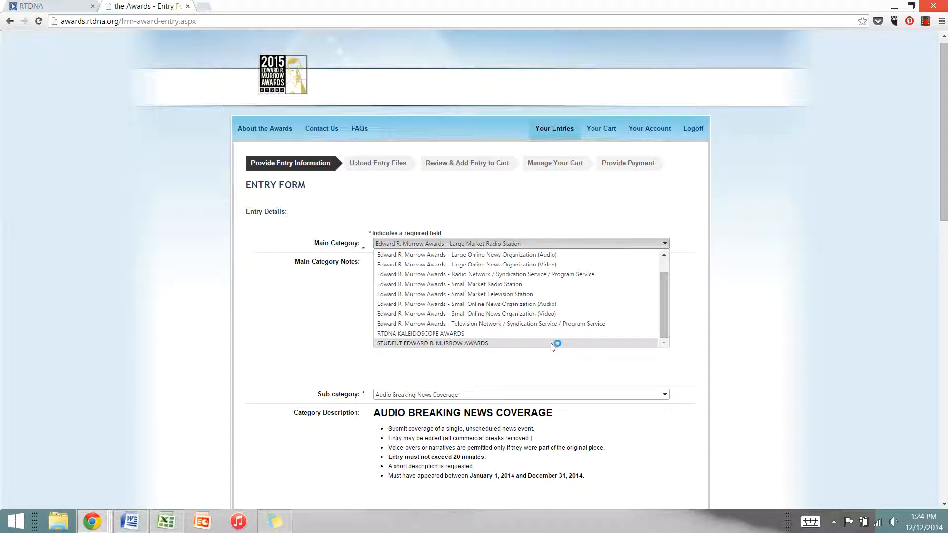
{"action": "left_click", "coordinate": [432, 344]}
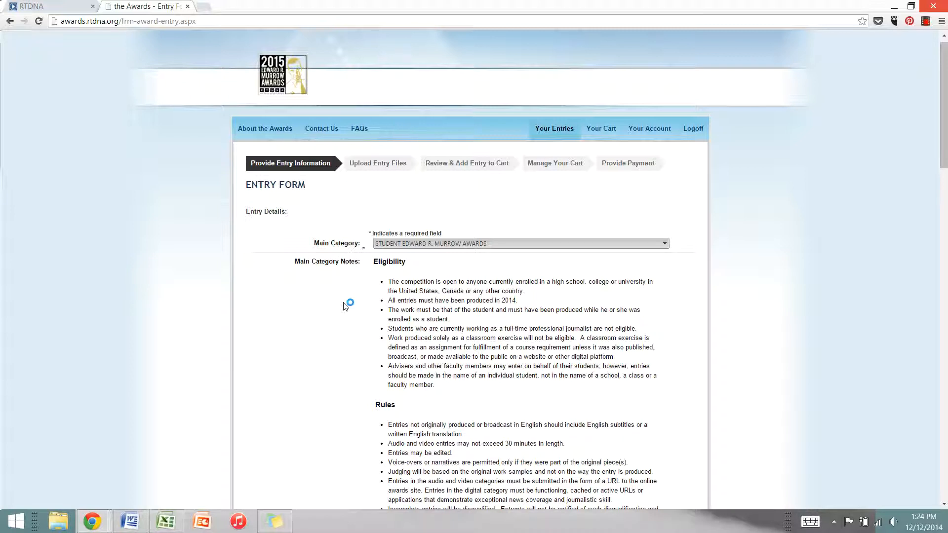
{"action": "scroll", "scroll_direction": "down", "scroll_amount": 3}
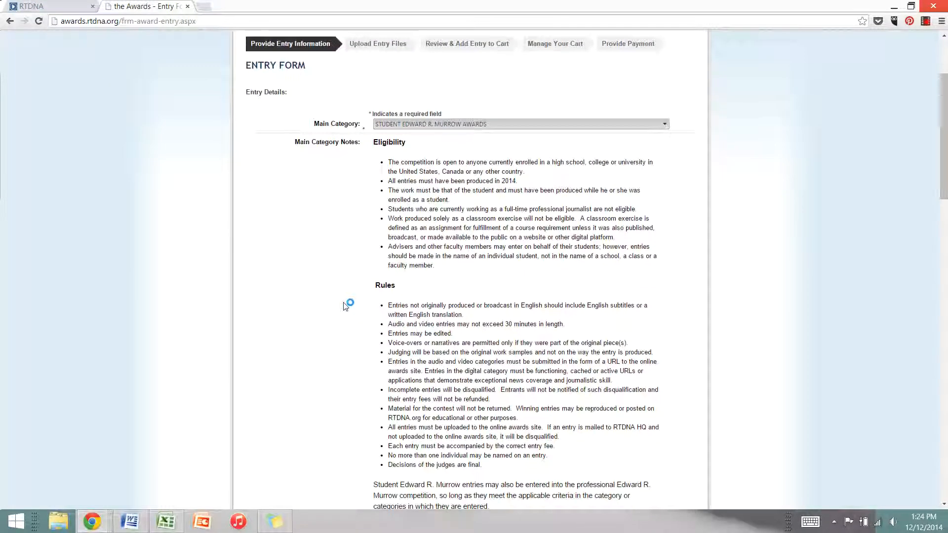
{"action": "scroll", "scroll_direction": "down", "scroll_amount": 3}
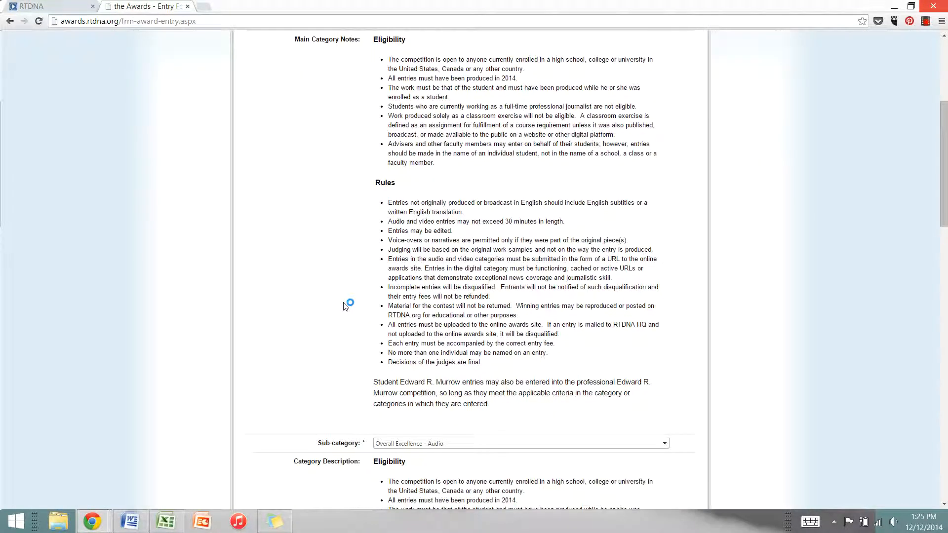
{"action": "mouse_move", "coordinate": [310, 336]}
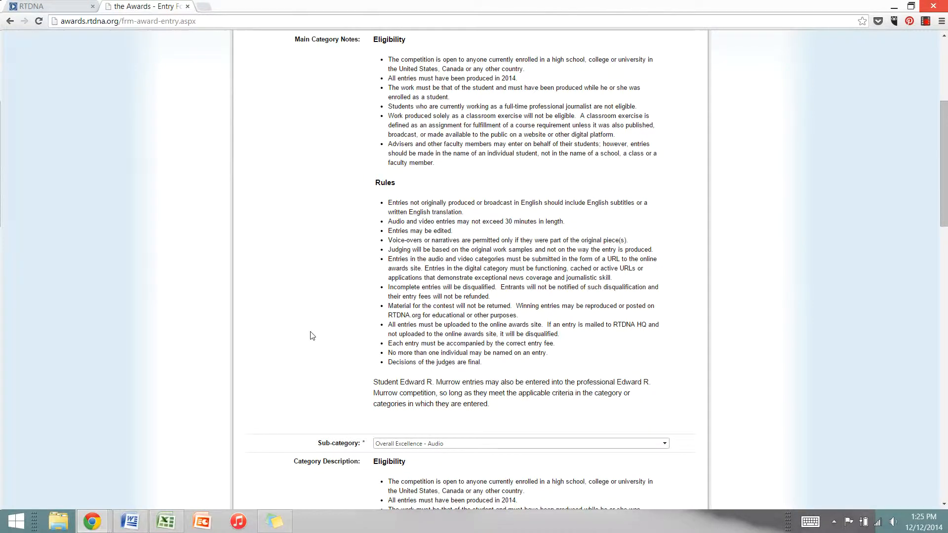
{"action": "scroll", "scroll_direction": "down", "scroll_amount": 3}
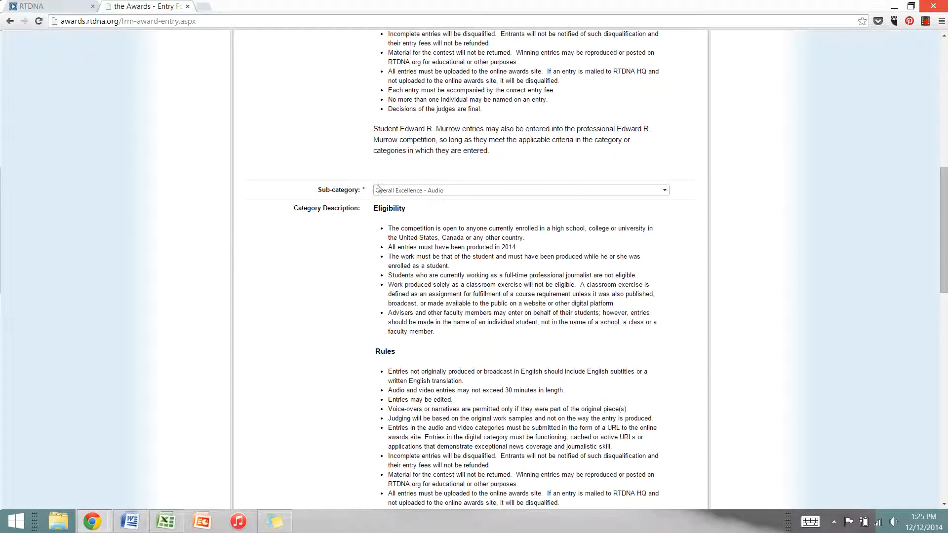
Set the sub-category to Overall Excellence - Video and reveal the region and title fields
{"action": "left_click", "coordinate": [521, 190]}
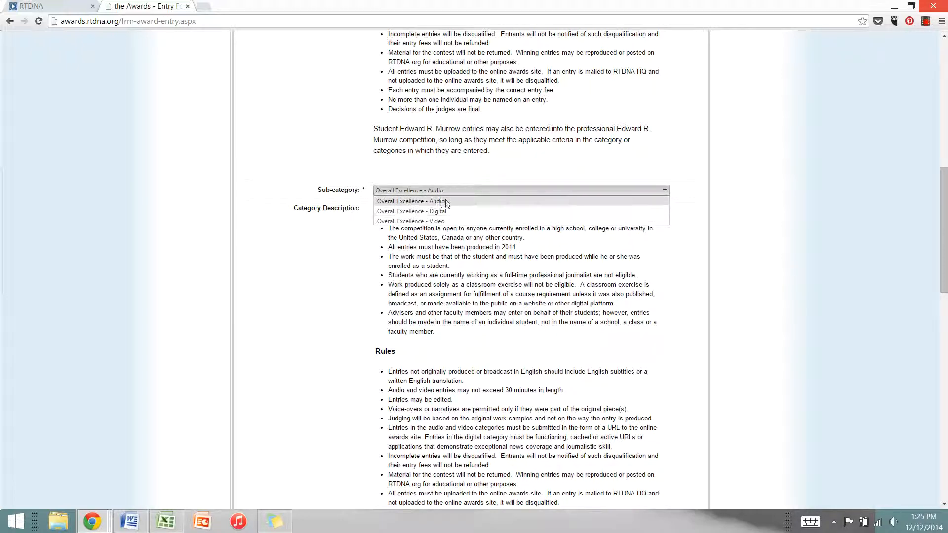
{"action": "mouse_move", "coordinate": [457, 211]}
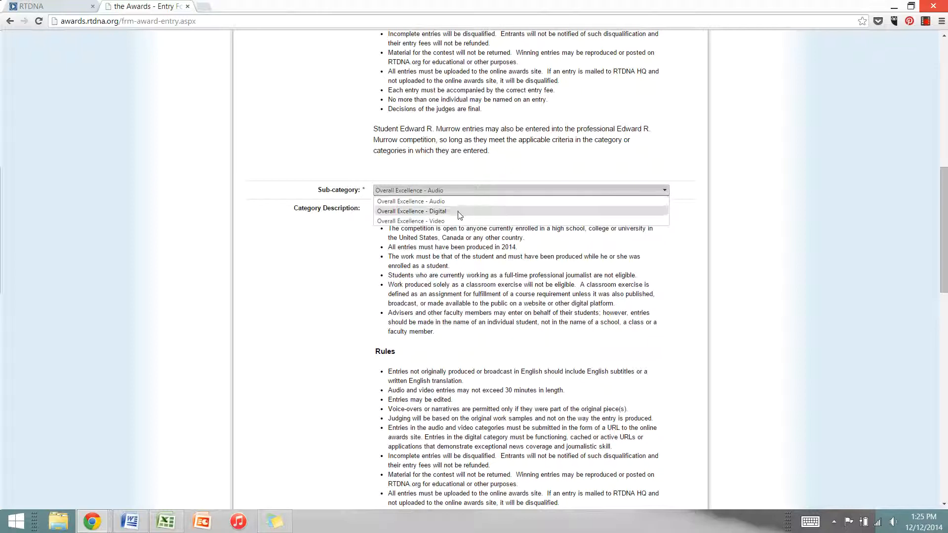
{"action": "mouse_move", "coordinate": [455, 221]}
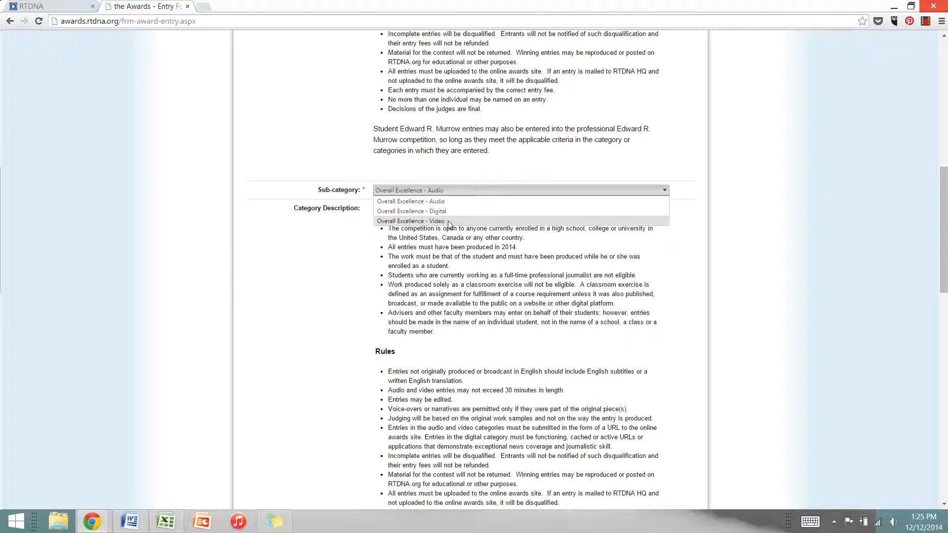
{"action": "left_click", "coordinate": [411, 220]}
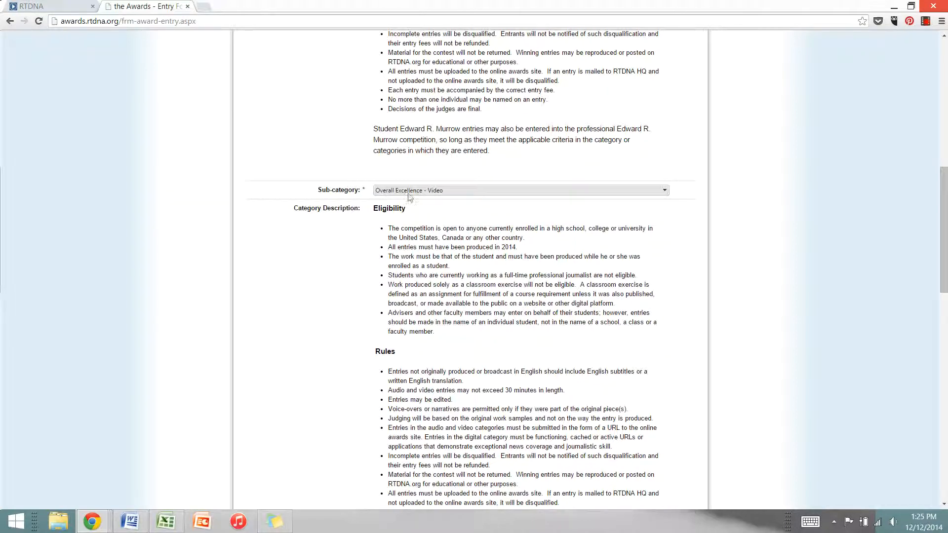
{"action": "scroll", "scroll_direction": "down", "scroll_amount": 3}
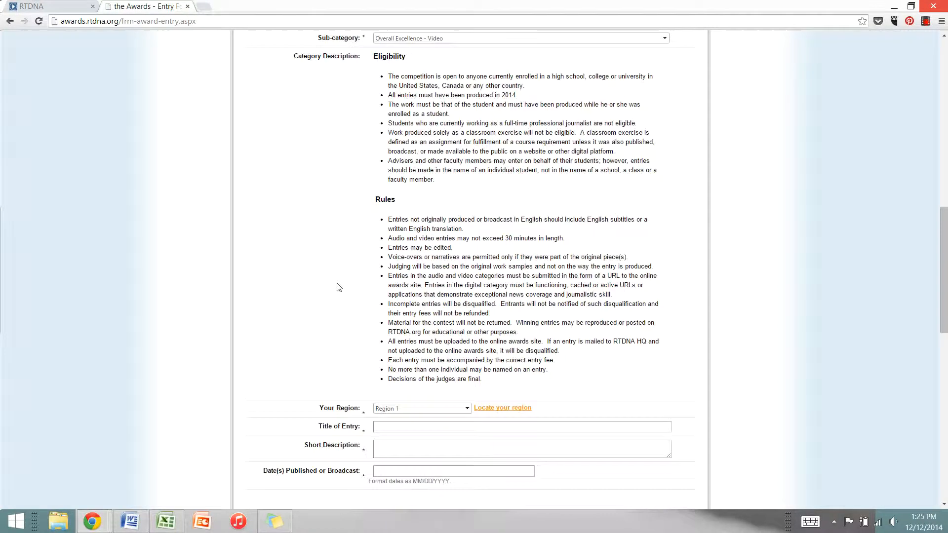
{"action": "scroll", "scroll_direction": "down", "scroll_amount": 3}
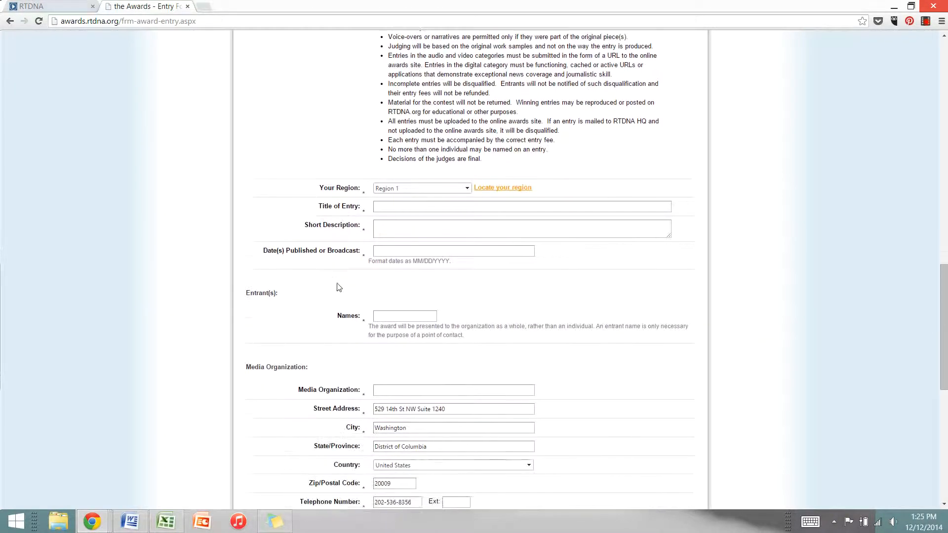
{"action": "mouse_move", "coordinate": [350, 298]}
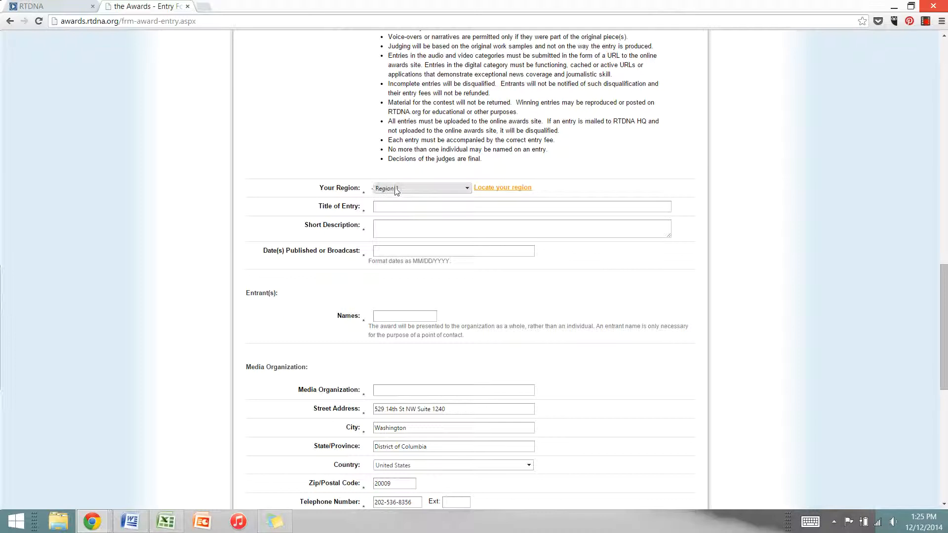
Change the entry's region from Region 1 to Region 2
{"action": "left_click", "coordinate": [422, 188]}
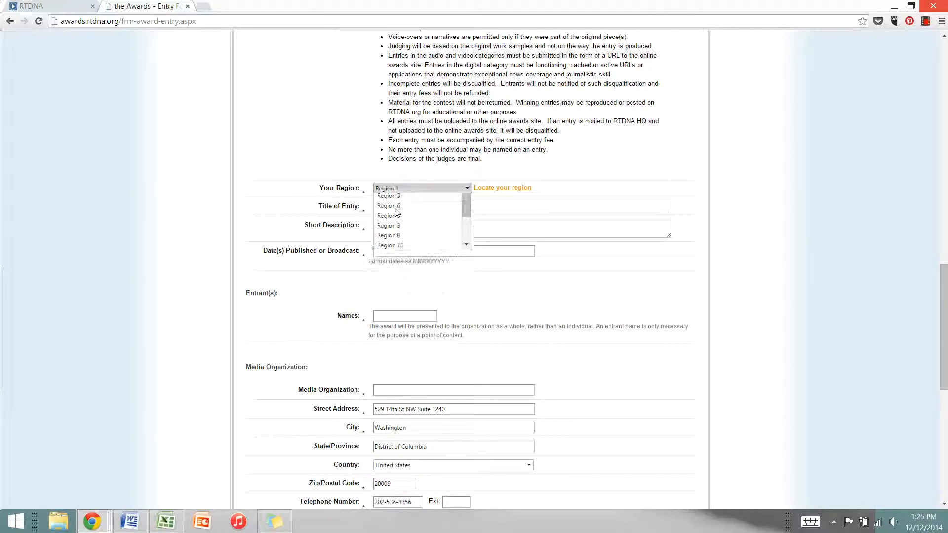
{"action": "left_click", "coordinate": [387, 195]}
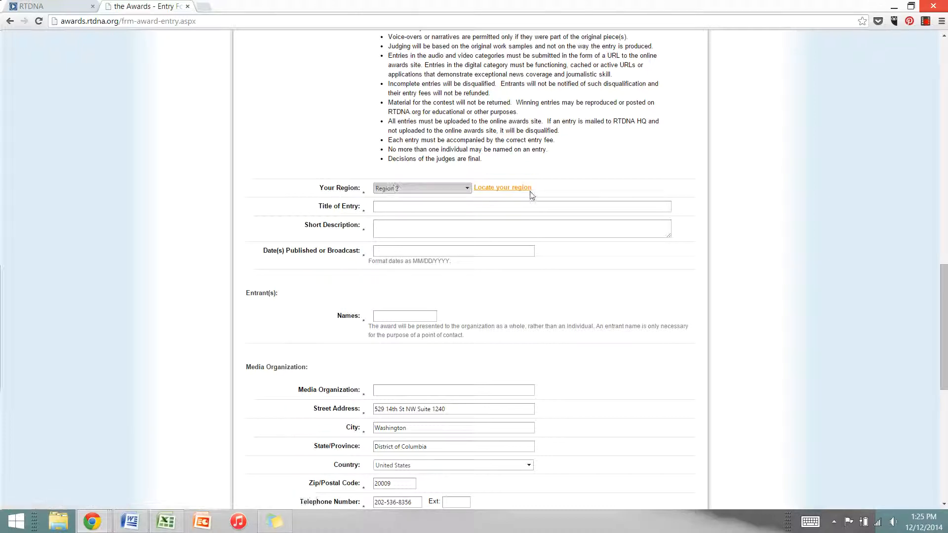
{"action": "left_click", "coordinate": [421, 188]}
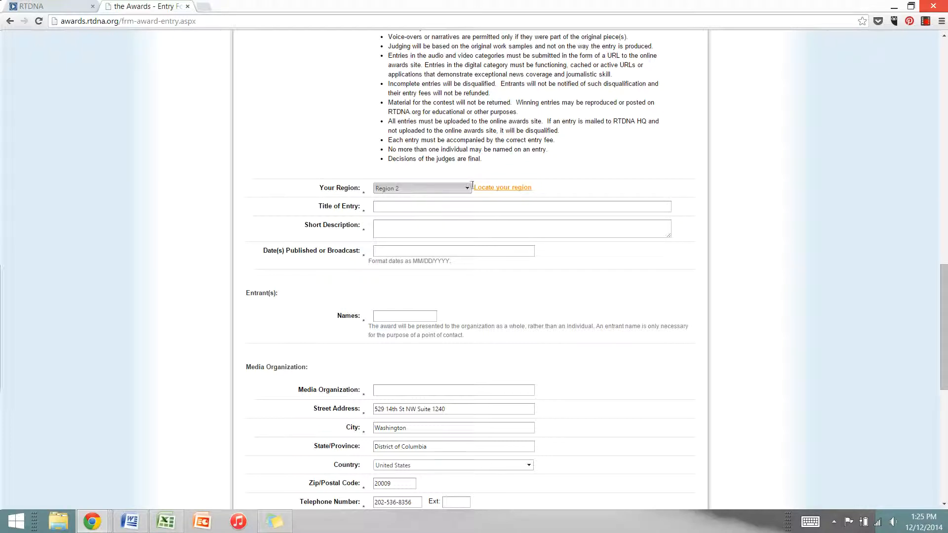
{"action": "mouse_move", "coordinate": [502, 187]}
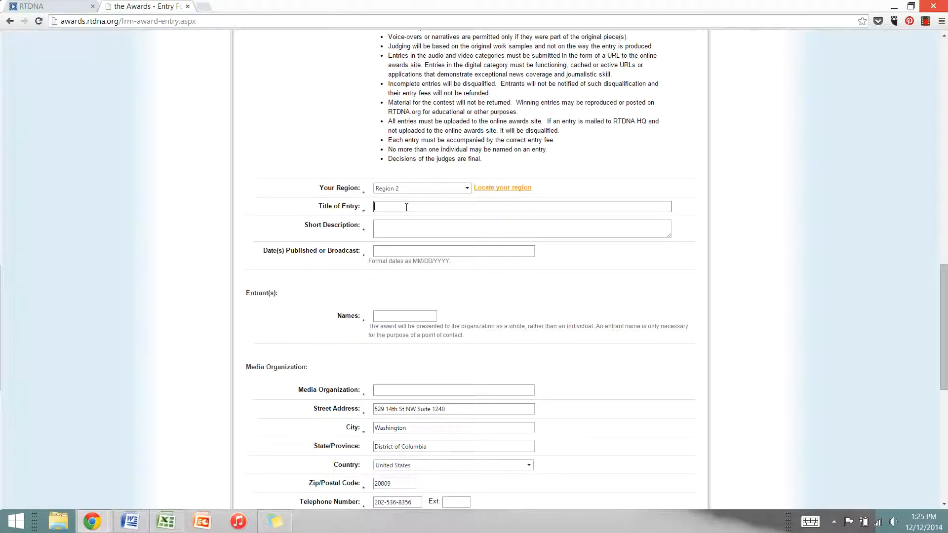
Title the entry 'Karen's Awesome Entry' and describe it as created for the Murrow Awards
{"action": "type", "text": "Karen's Awesome Entry"}
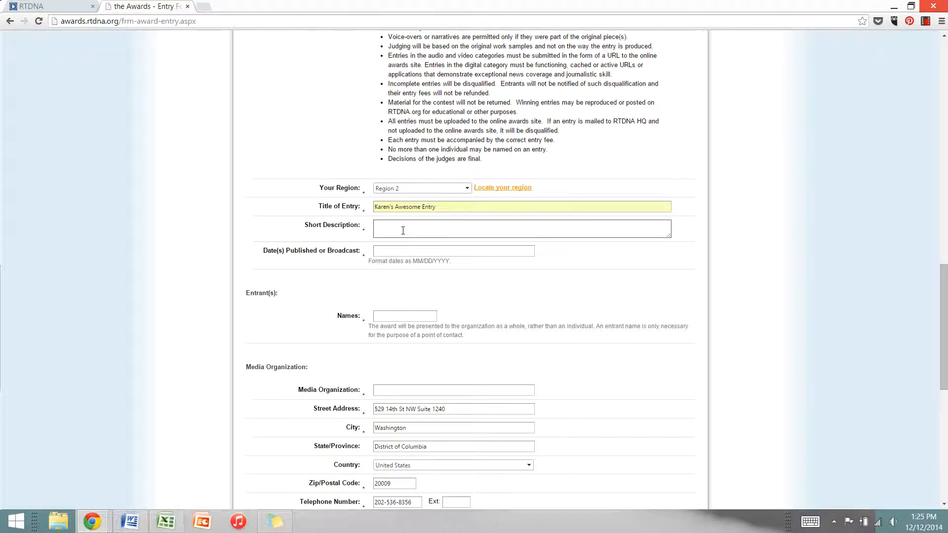
{"action": "type", "text": "Karen"}
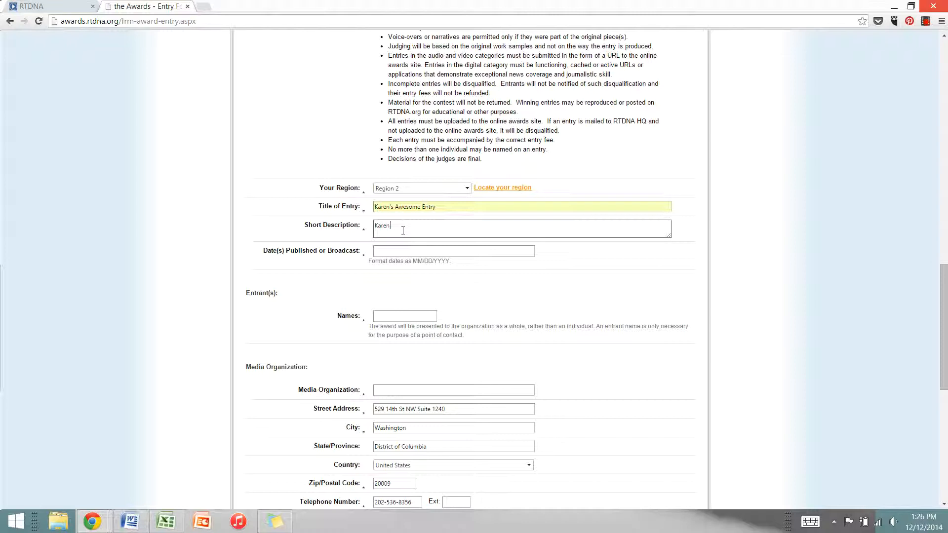
{"action": "type", "text": "created this awesome entry about the"}
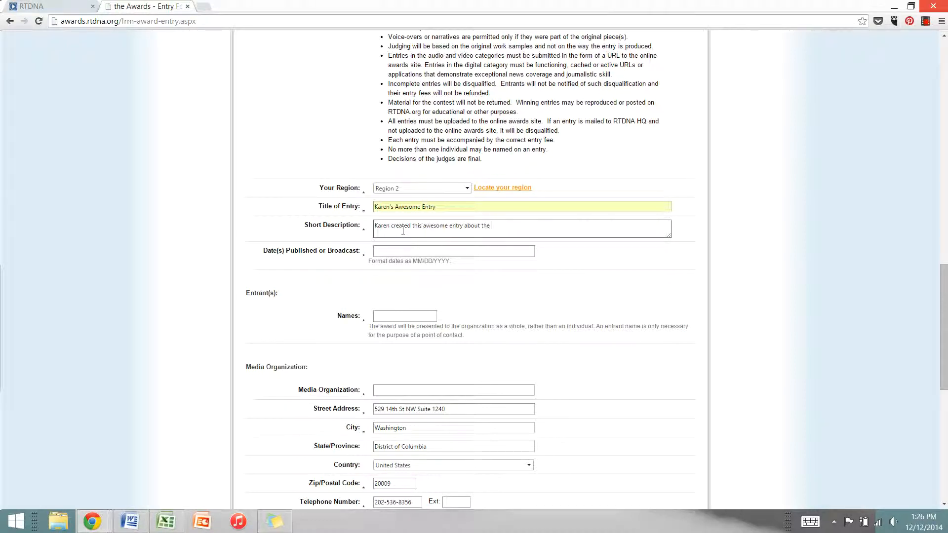
{"action": "type", "text": "Murrow Awards!"}
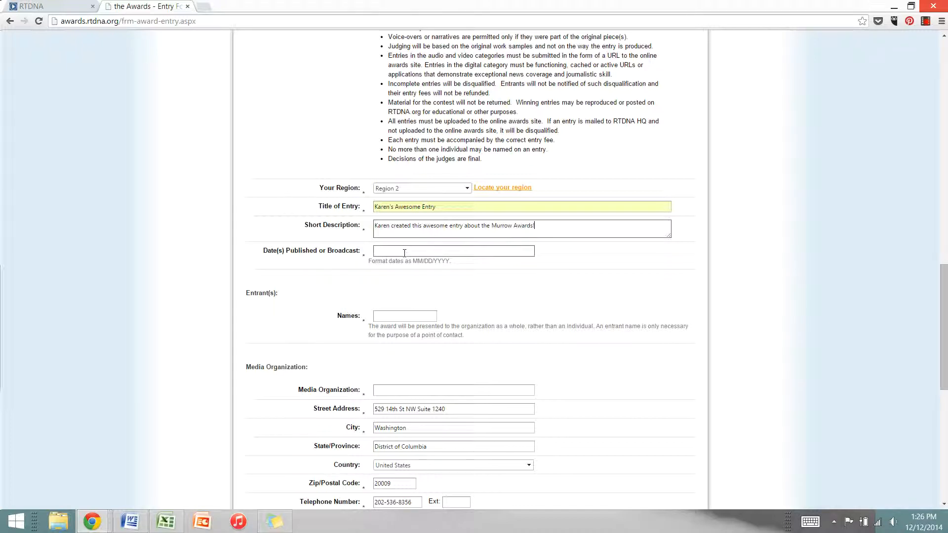
{"action": "type", "text": "12"}
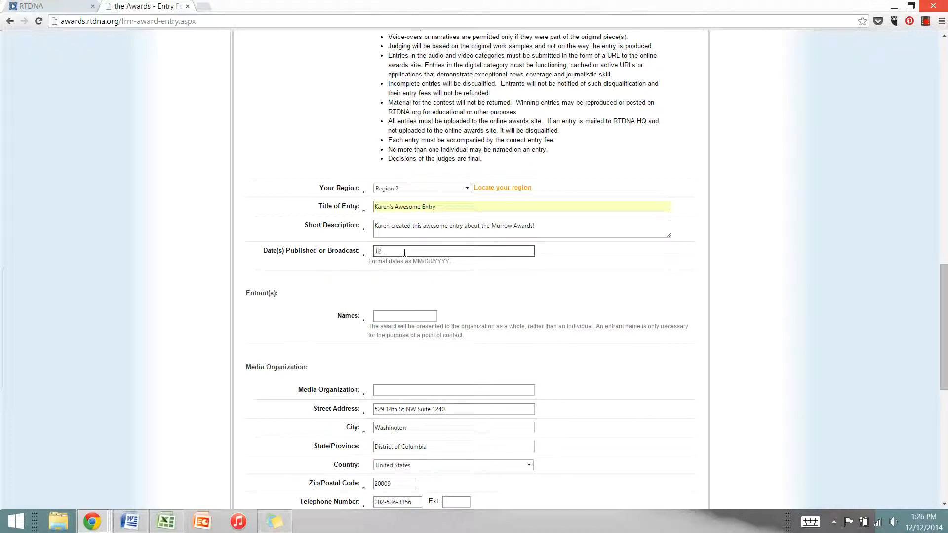
{"action": "type", "text": "12/2014"}
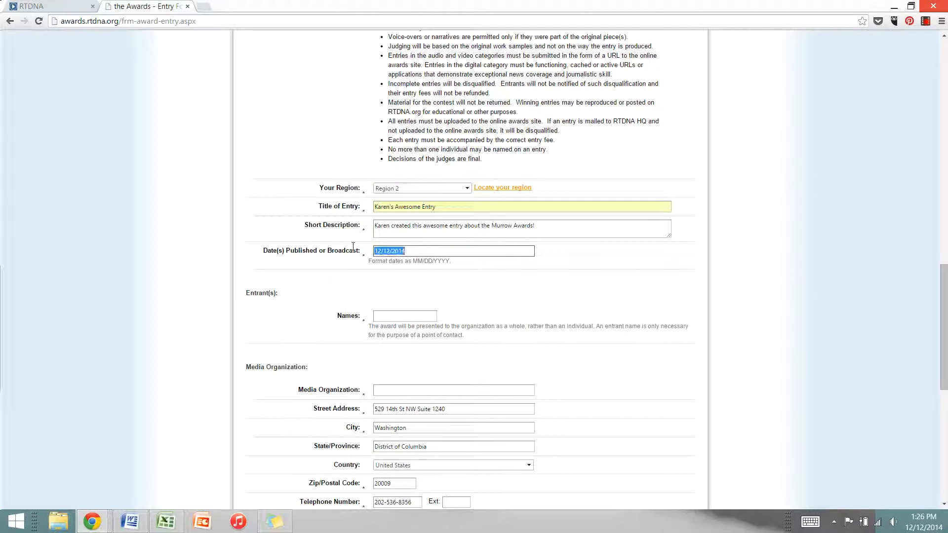
{"action": "scroll", "scroll_direction": "down", "scroll_amount": 3}
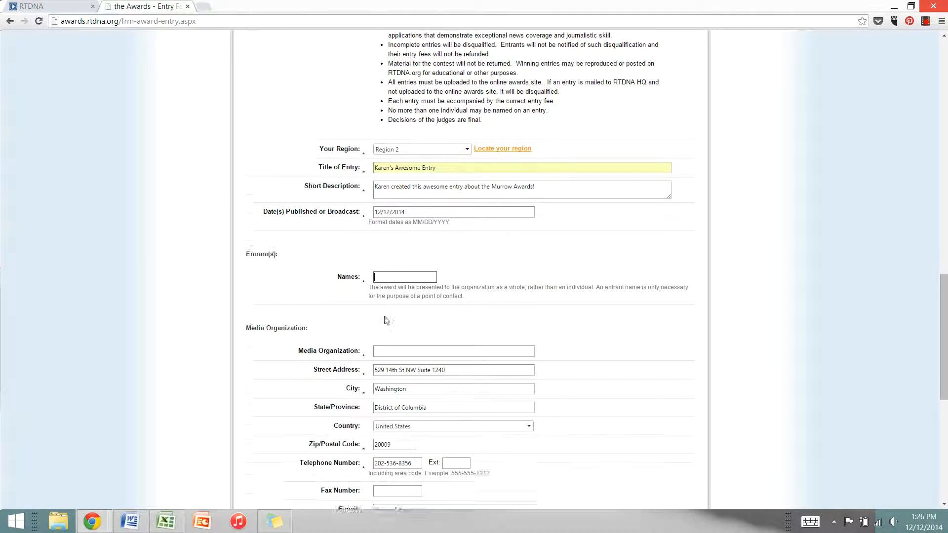
{"action": "scroll", "scroll_direction": "down", "scroll_amount": 3}
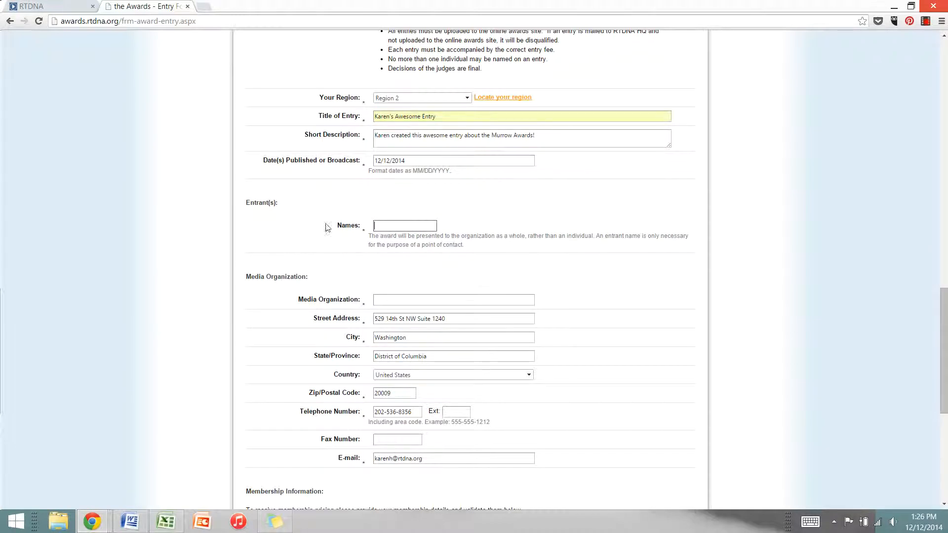
{"action": "mouse_move", "coordinate": [447, 236]}
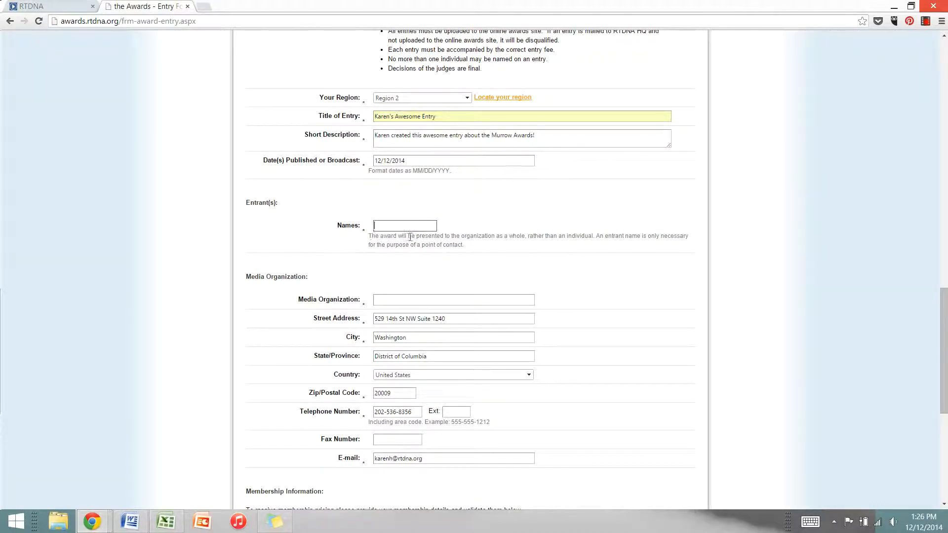
{"action": "mouse_move", "coordinate": [513, 238]}
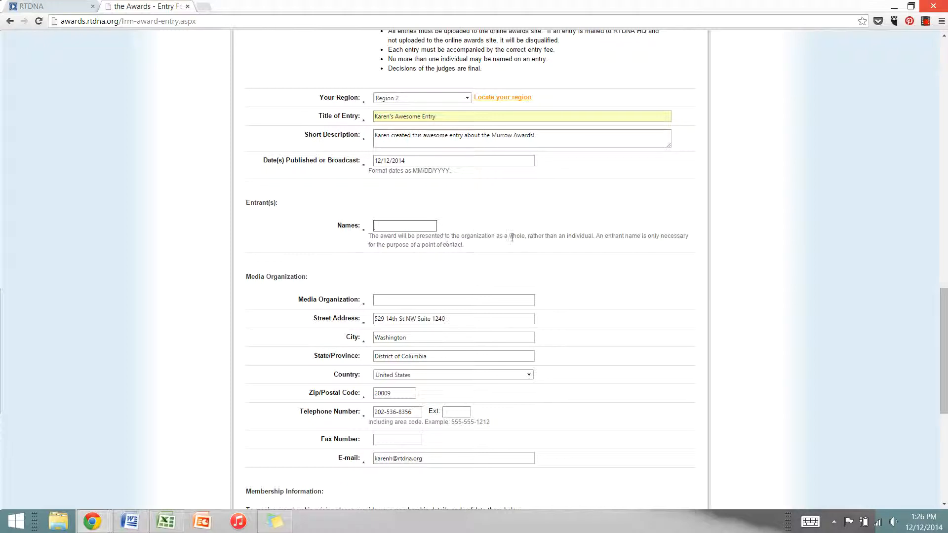
{"action": "mouse_move", "coordinate": [254, 225]}
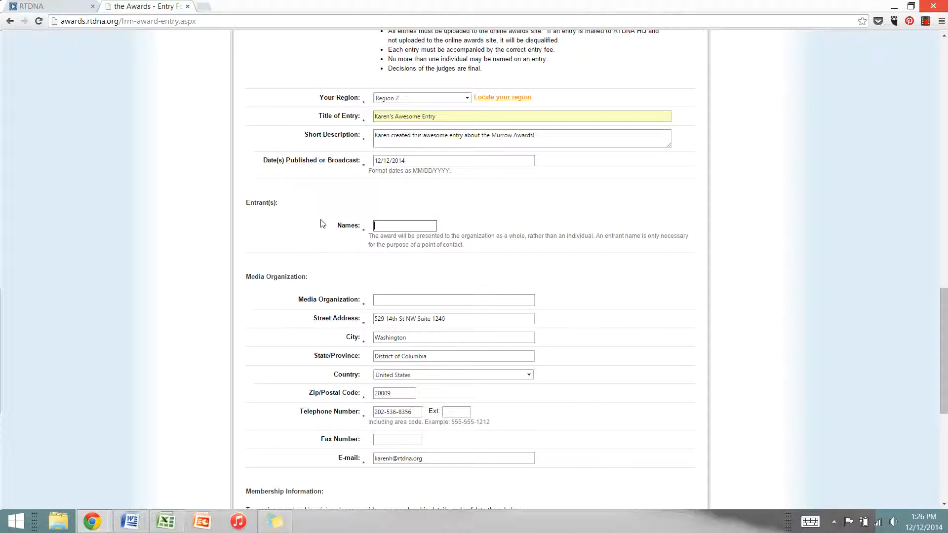
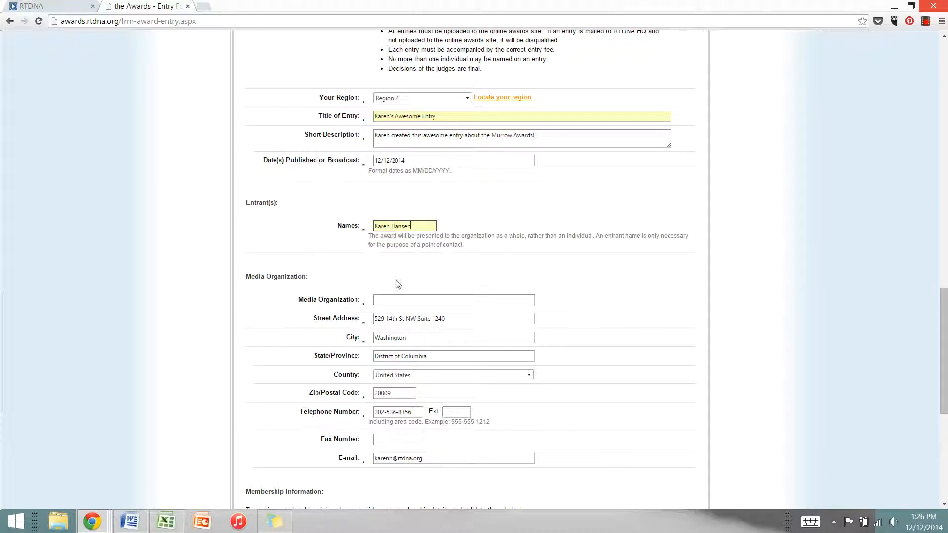
Set the media organization to RTDNA and mark membership status as Non-member
{"action": "scroll", "scroll_direction": "down", "scroll_amount": 3}
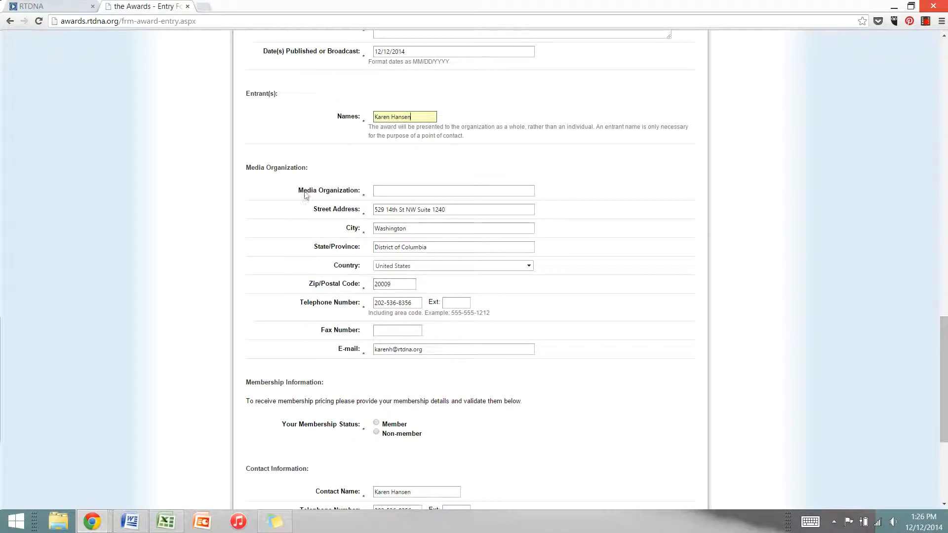
{"action": "type", "text": "RTDNA"}
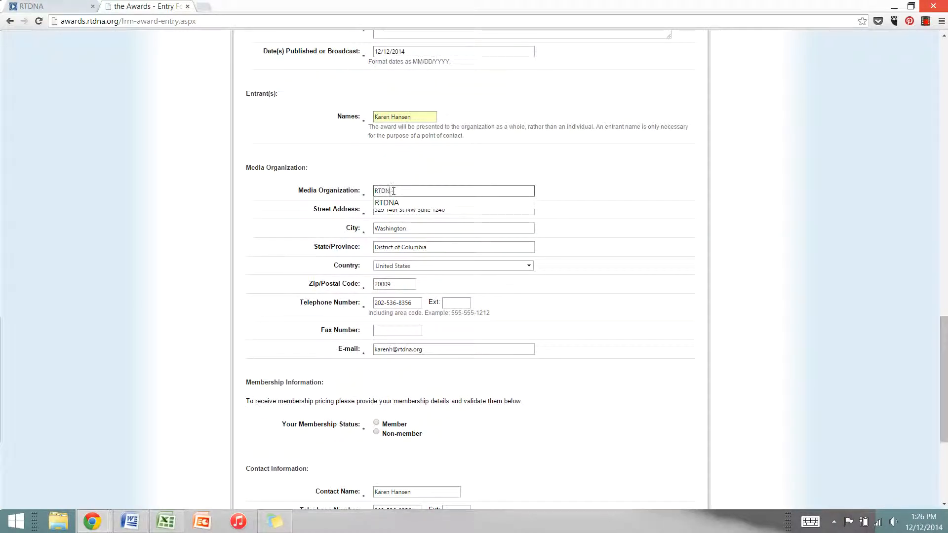
{"action": "left_click", "coordinate": [387, 202]}
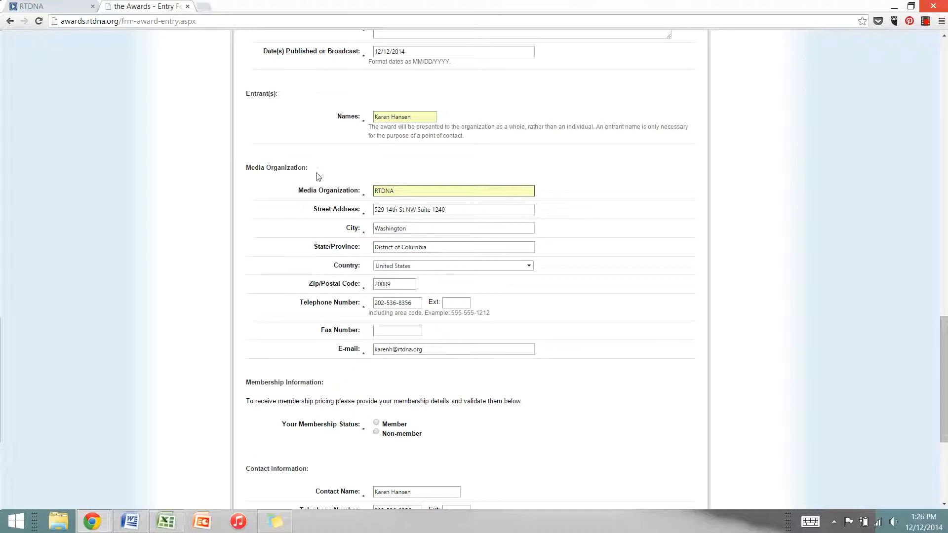
{"action": "mouse_move", "coordinate": [369, 298]}
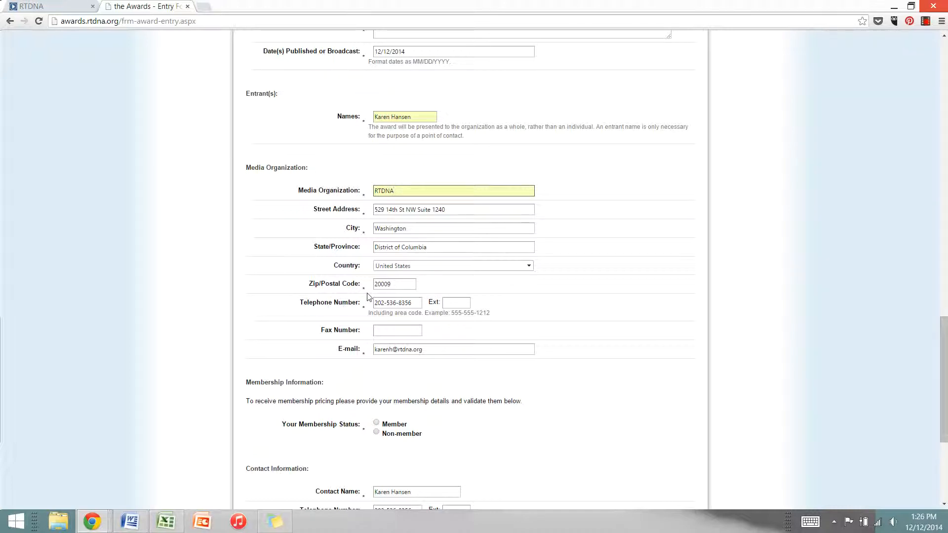
{"action": "scroll", "scroll_direction": "down", "scroll_amount": 3}
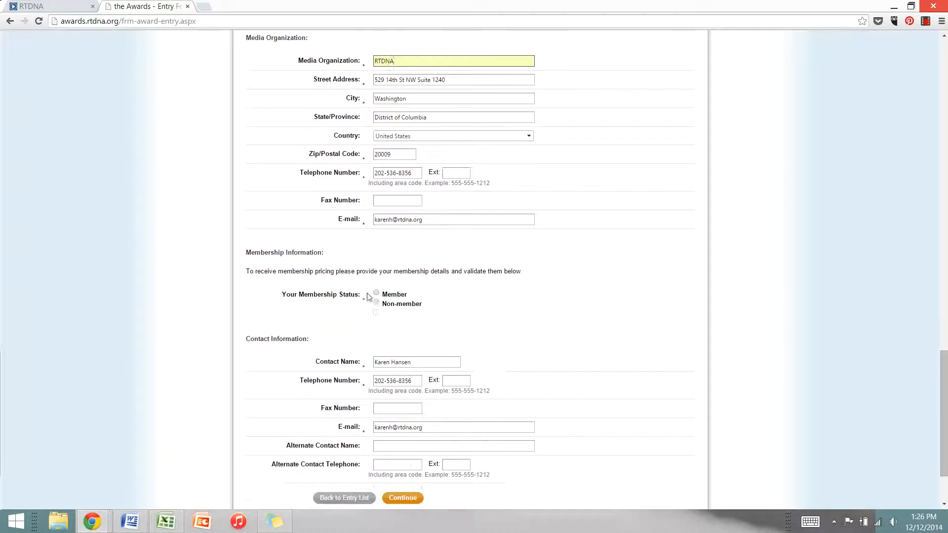
{"action": "scroll", "scroll_direction": "down", "scroll_amount": 3}
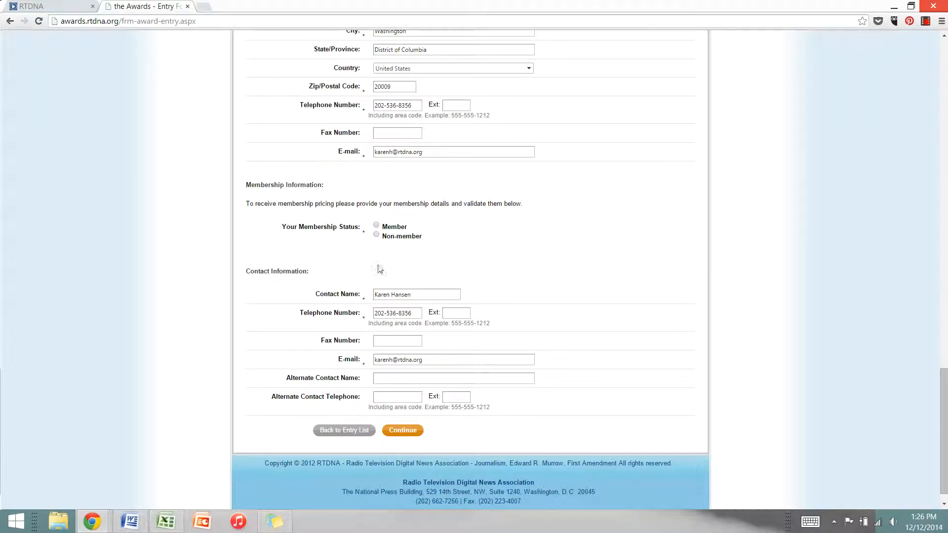
{"action": "mouse_move", "coordinate": [234, 213]}
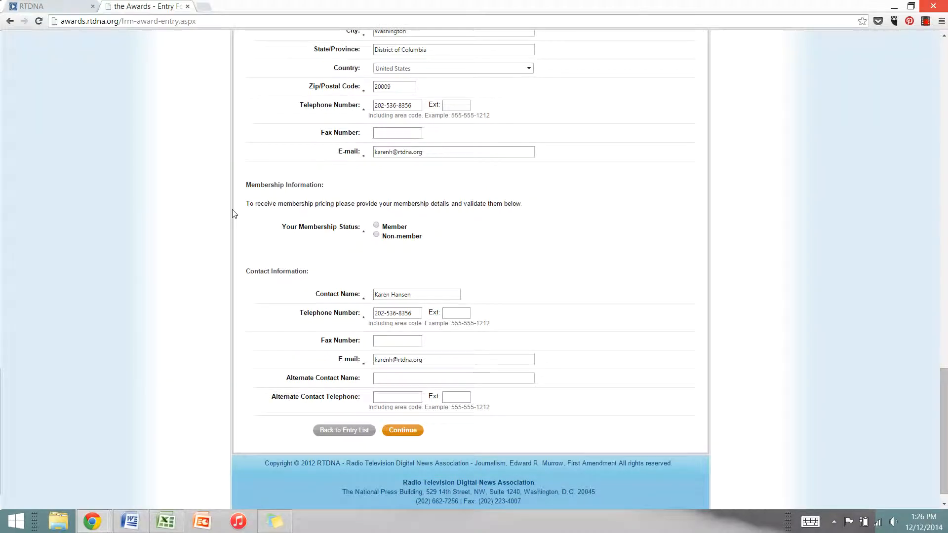
{"action": "mouse_move", "coordinate": [416, 243]}
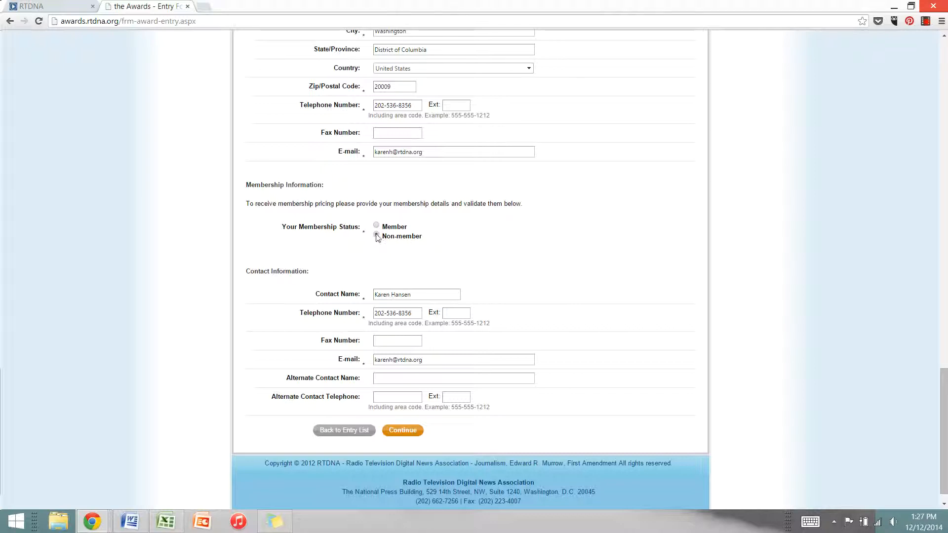
{"action": "left_click", "coordinate": [376, 236]}
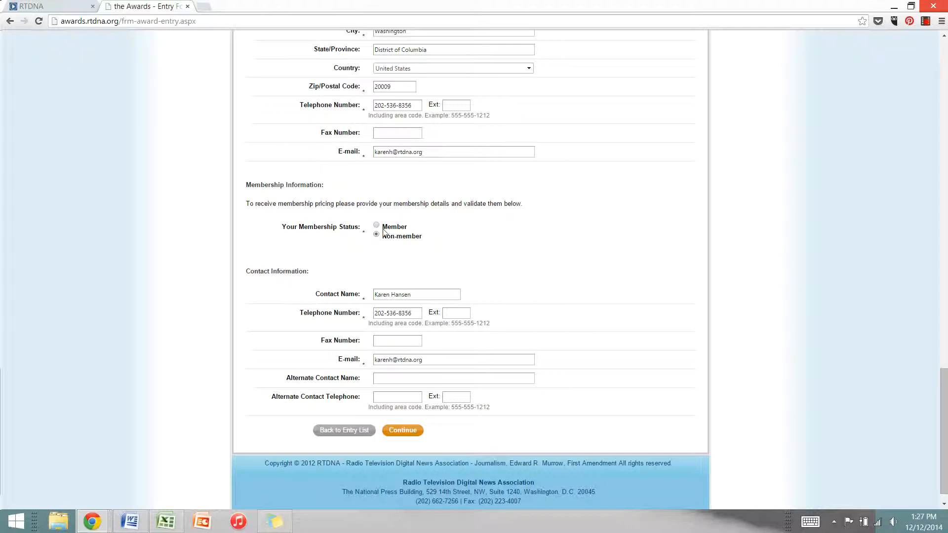
{"action": "mouse_move", "coordinate": [562, 234]}
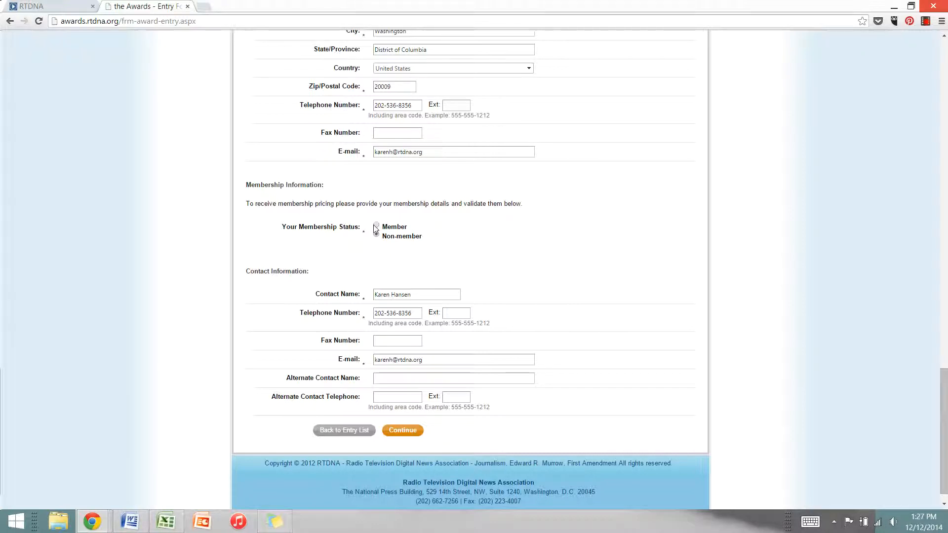
{"action": "left_click", "coordinate": [375, 227]}
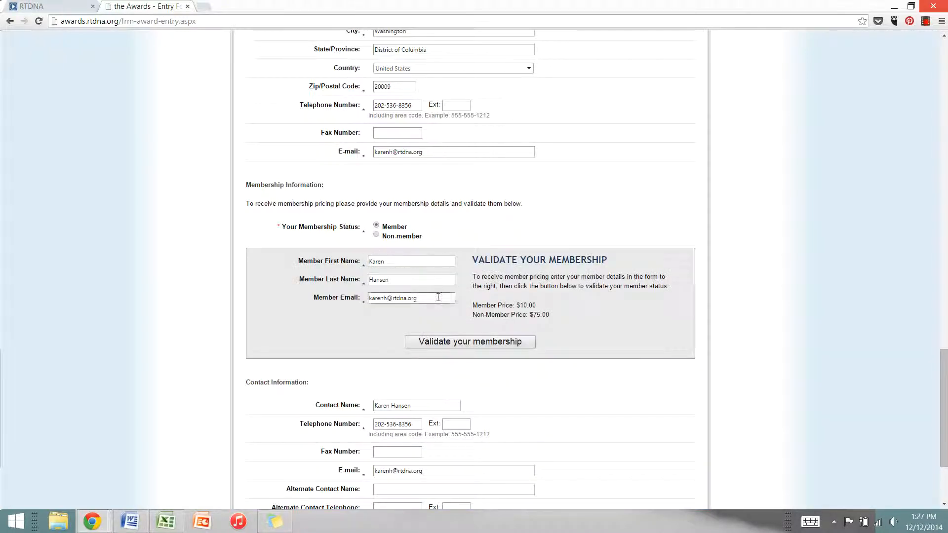
{"action": "scroll", "scroll_direction": "down", "scroll_amount": 3}
{"action": "type", "text": "k"}
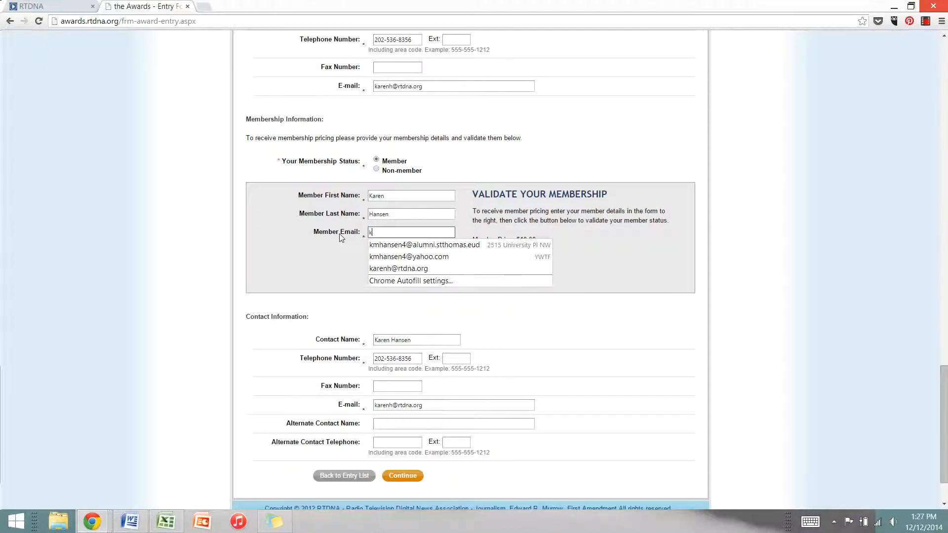
{"action": "left_click", "coordinate": [409, 256]}
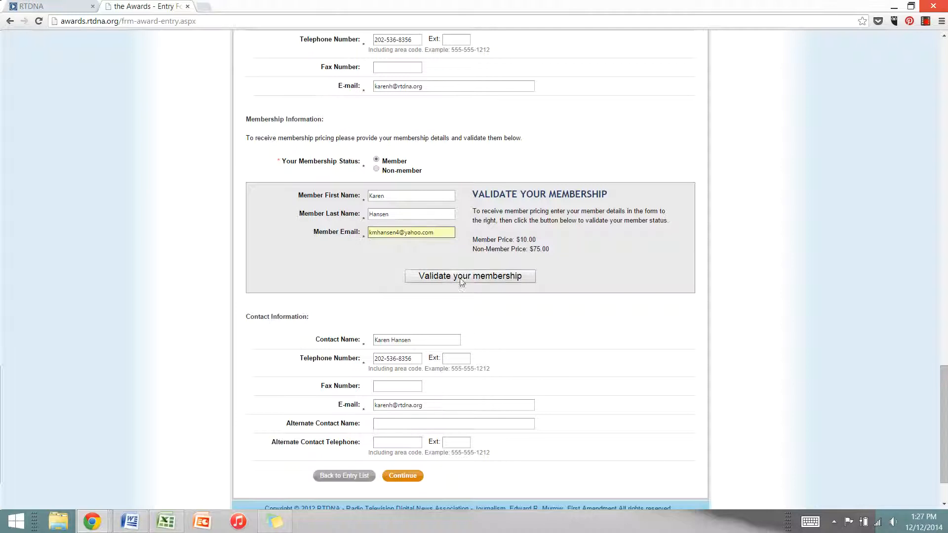
{"action": "mouse_move", "coordinate": [447, 283]}
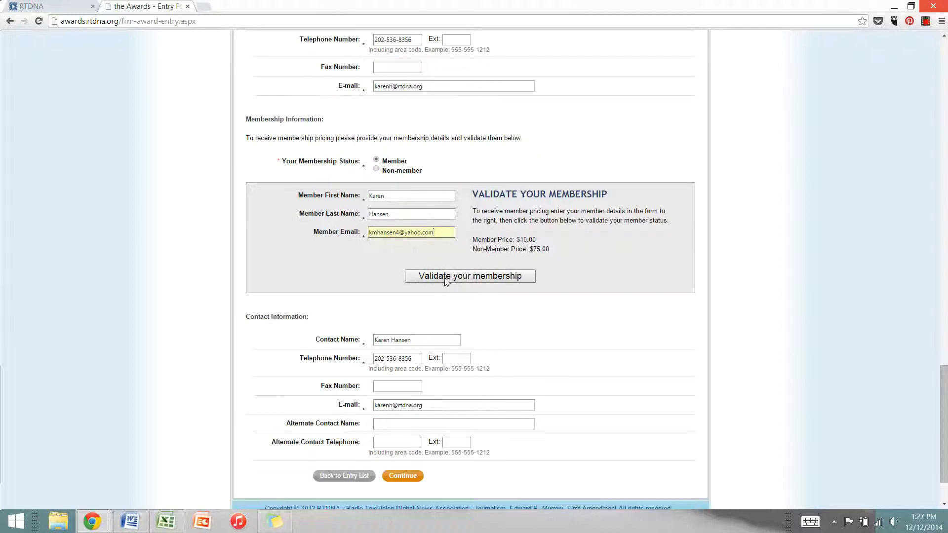
{"action": "left_click", "coordinate": [469, 276]}
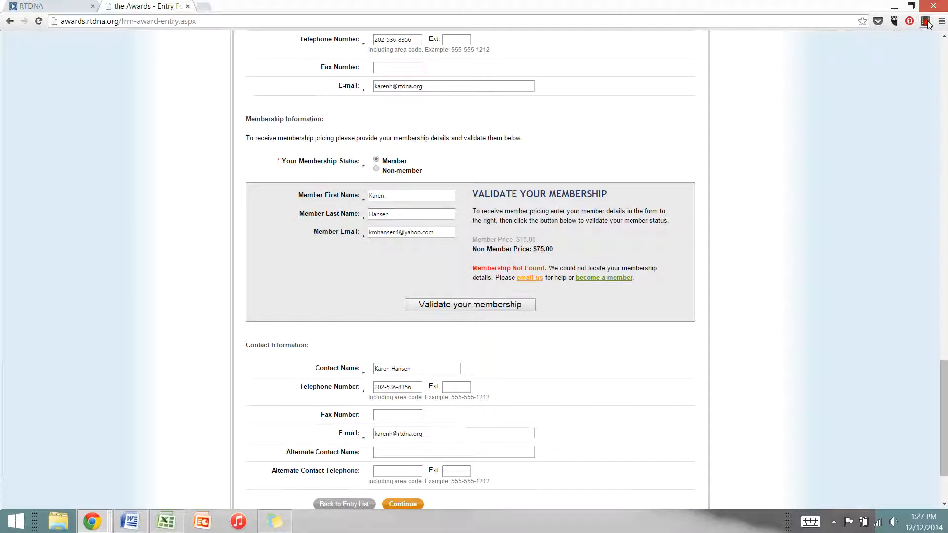
{"action": "mouse_move", "coordinate": [562, 235]}
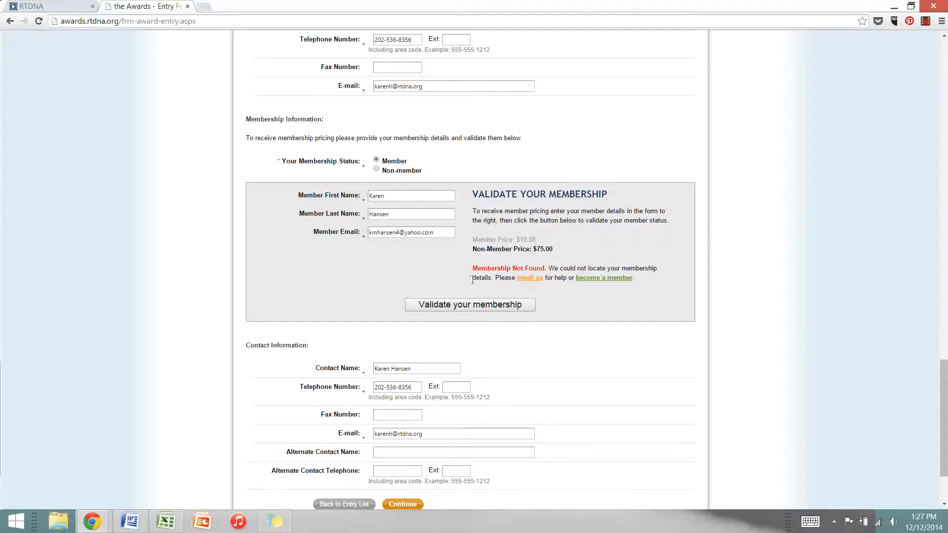
{"action": "mouse_move", "coordinate": [530, 278]}
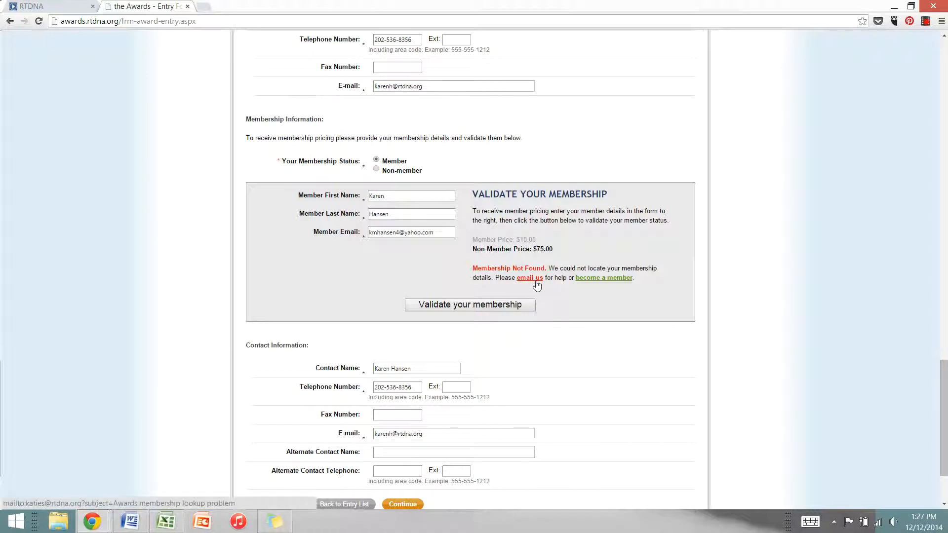
{"action": "mouse_move", "coordinate": [534, 285]}
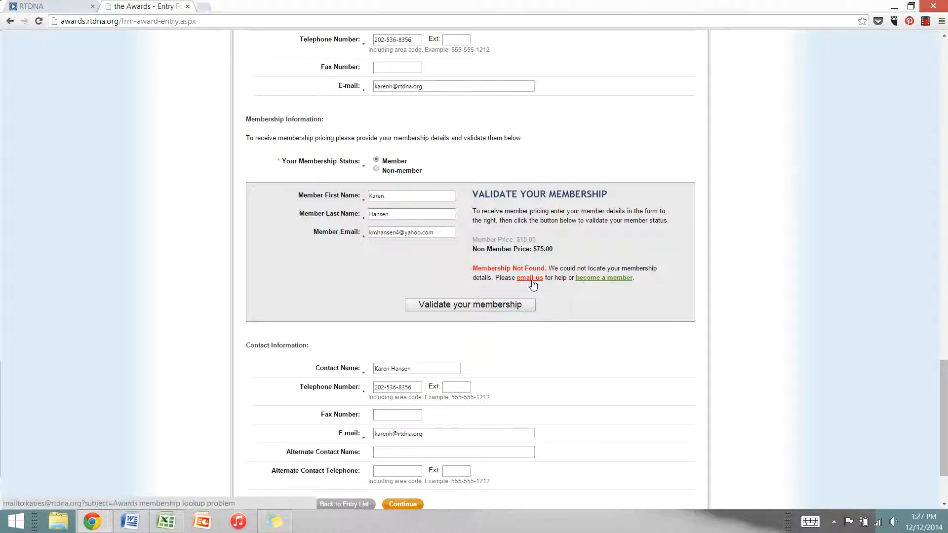
{"action": "mouse_move", "coordinate": [486, 231]}
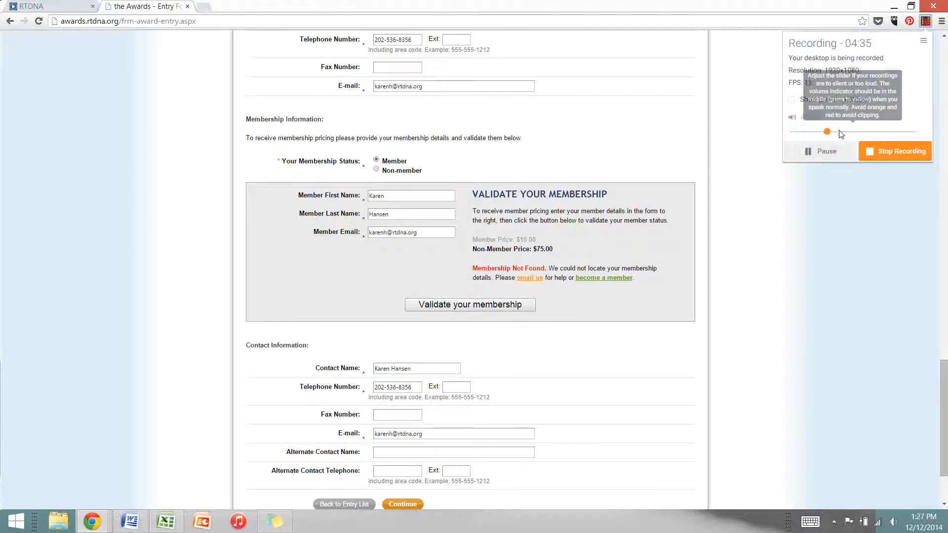
{"action": "left_click", "coordinate": [411, 232]}
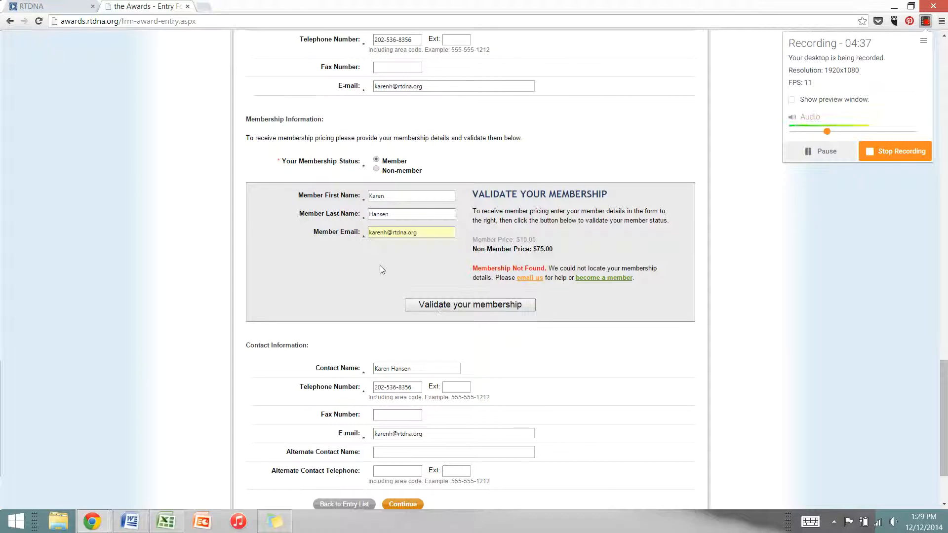
{"action": "left_click", "coordinate": [469, 305]}
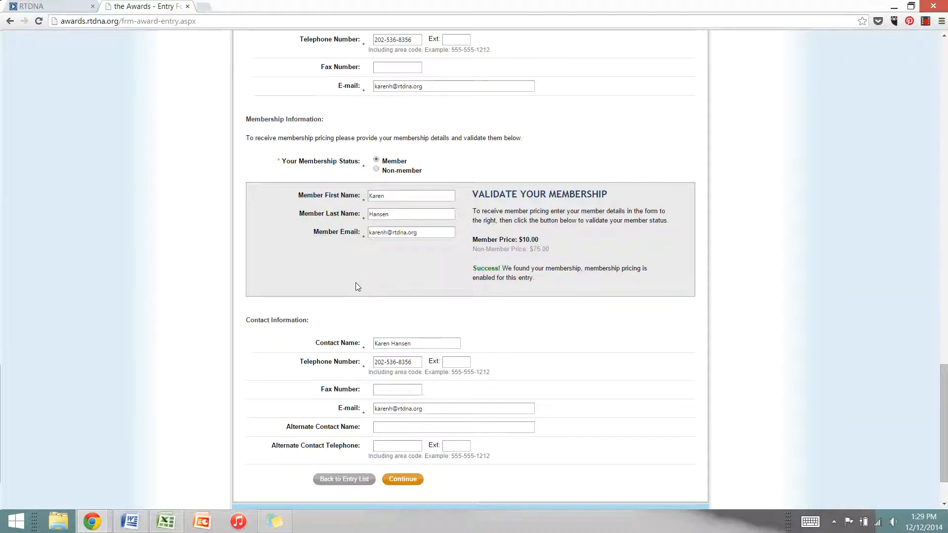
{"action": "scroll", "scroll_direction": "down", "scroll_amount": 3}
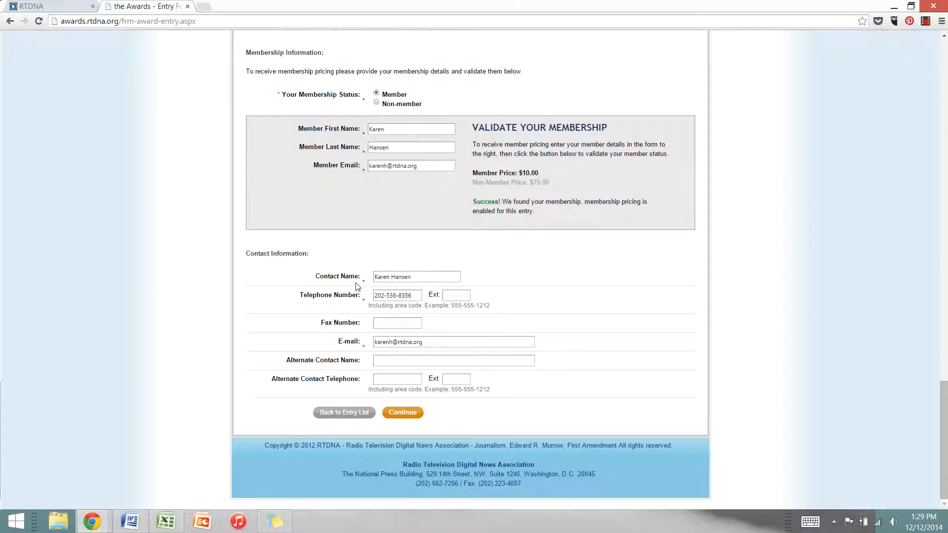
{"action": "mouse_move", "coordinate": [310, 279]}
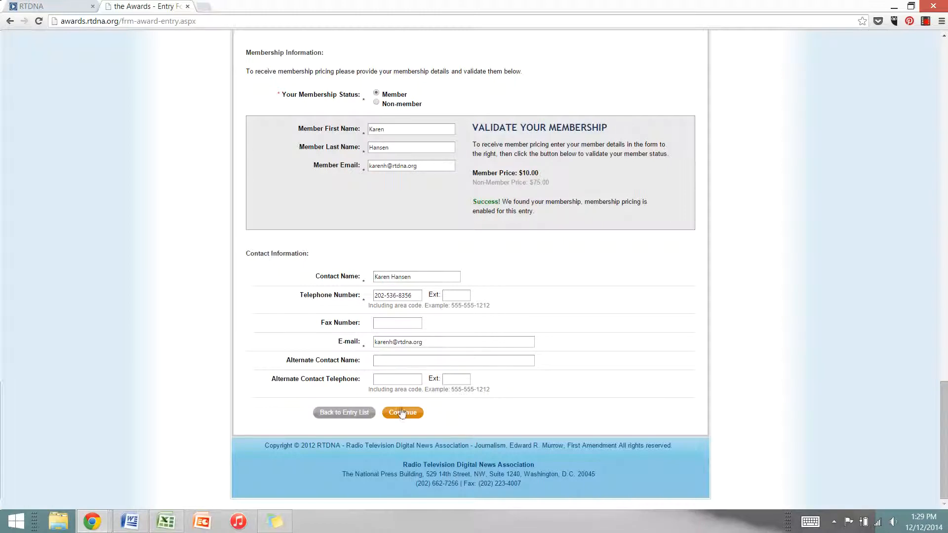
Continue to the Upload Entry Files page and scroll past the rules to the Hyperlink section
{"action": "left_click", "coordinate": [402, 413]}
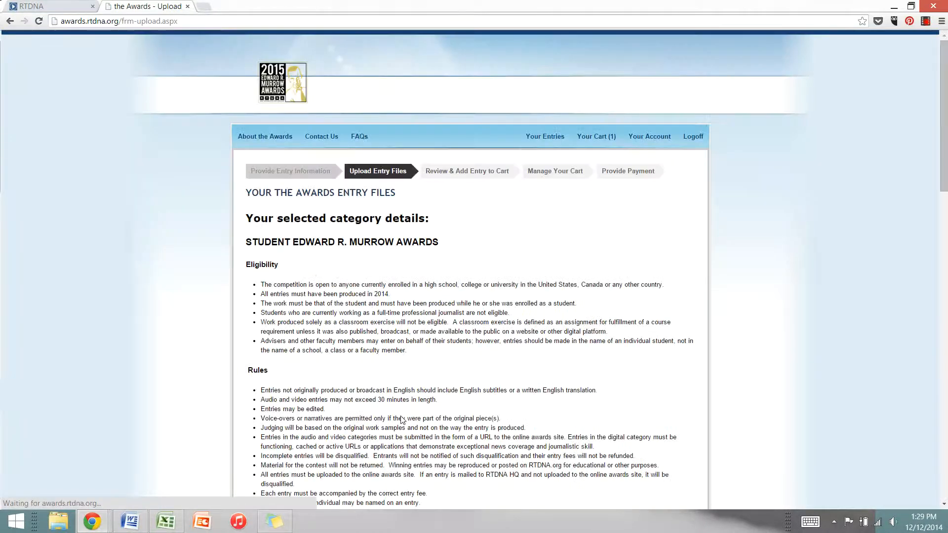
{"action": "scroll", "scroll_direction": "down", "scroll_amount": 3}
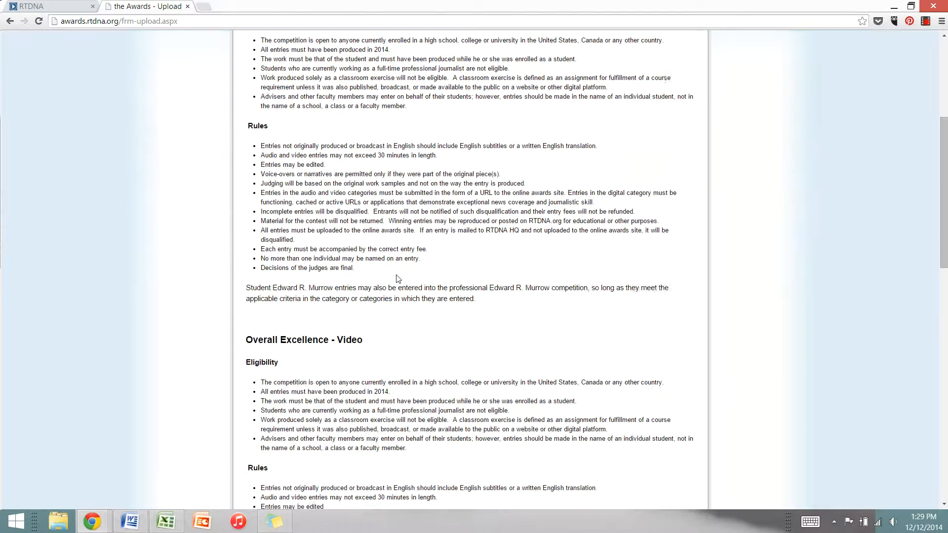
{"action": "scroll", "scroll_direction": "down", "scroll_amount": 3}
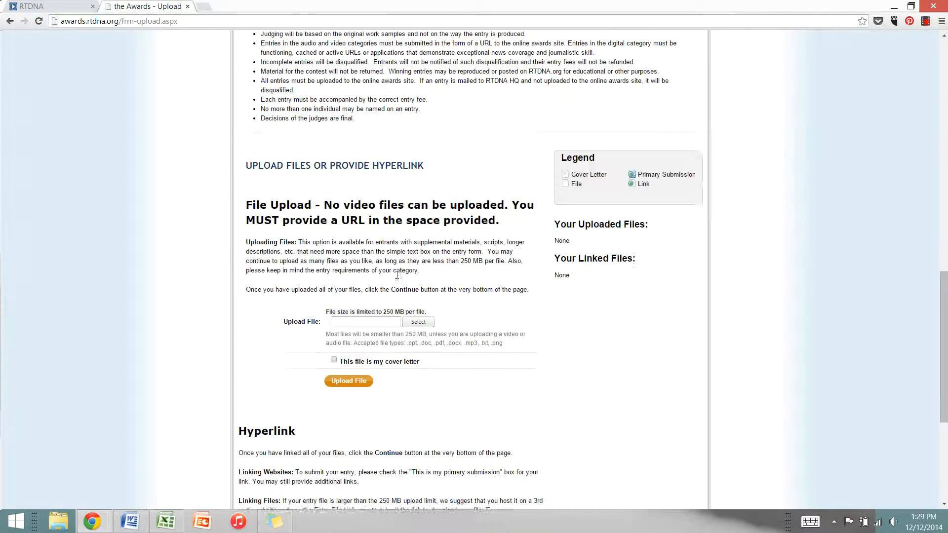
{"action": "scroll", "scroll_direction": "down", "scroll_amount": 3}
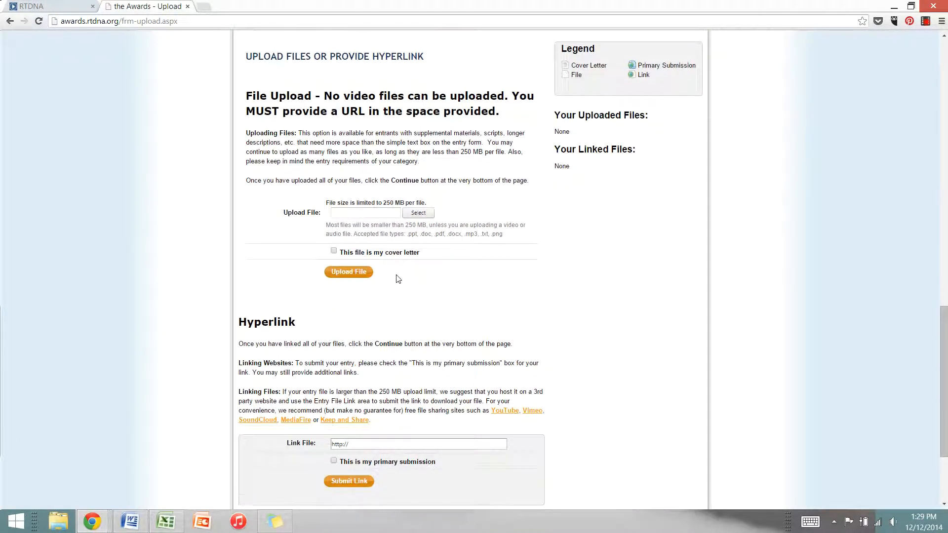
{"action": "scroll", "scroll_direction": "down", "scroll_amount": 3}
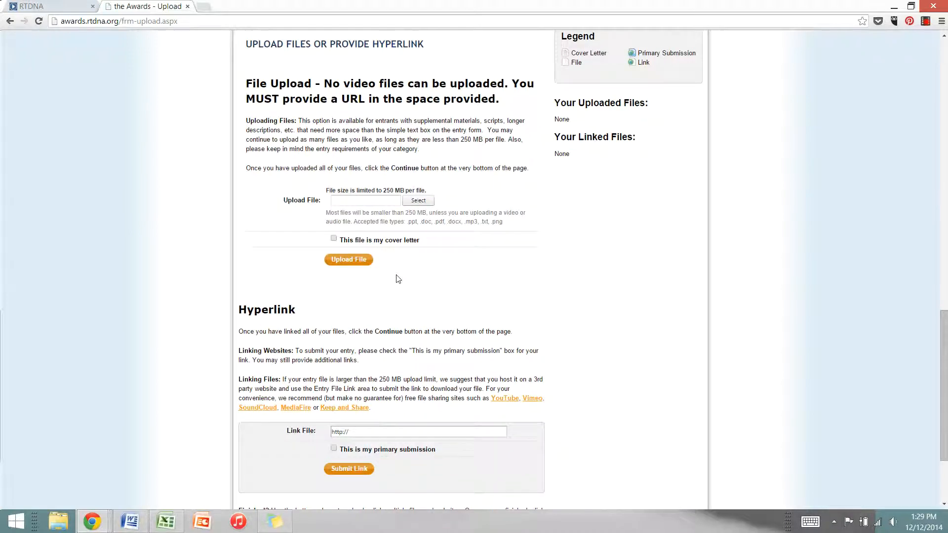
{"action": "scroll", "scroll_direction": "down", "scroll_amount": 3}
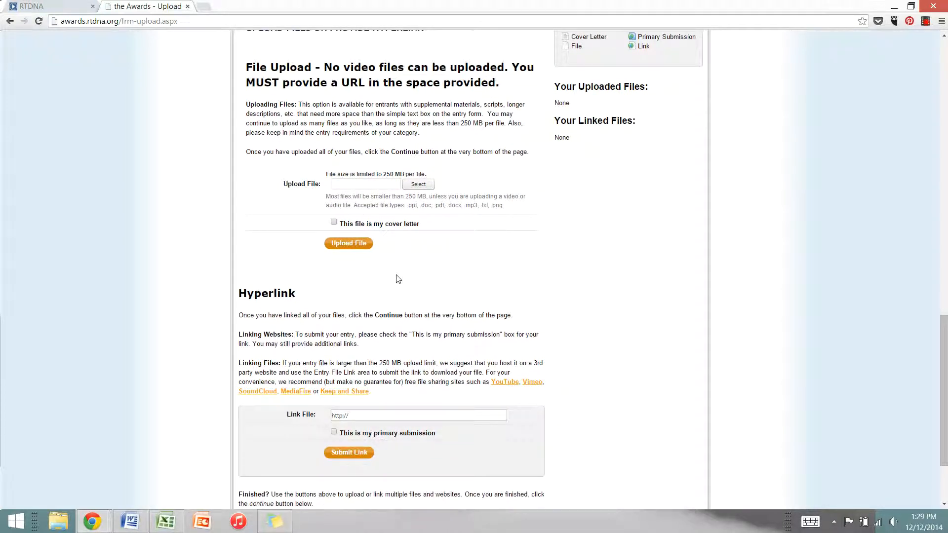
{"action": "mouse_move", "coordinate": [384, 345]}
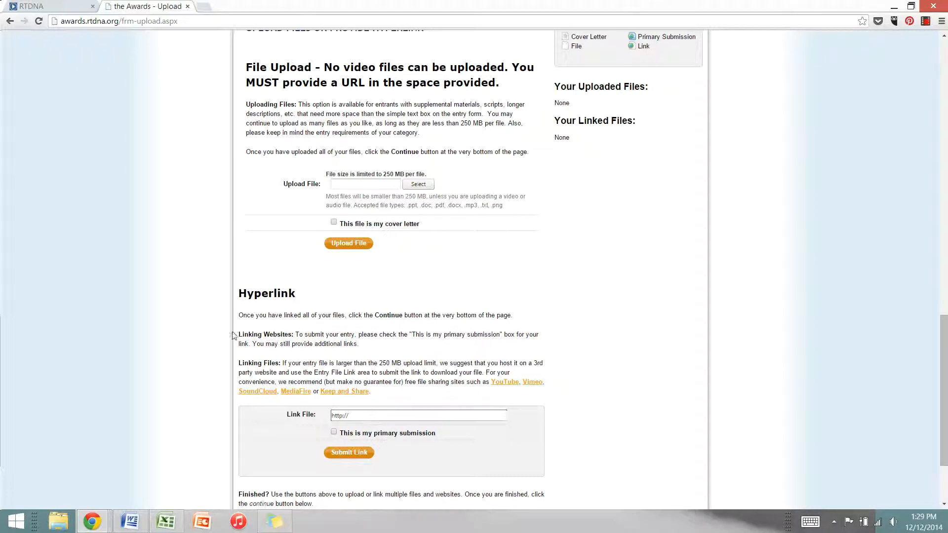
{"action": "mouse_move", "coordinate": [270, 174]}
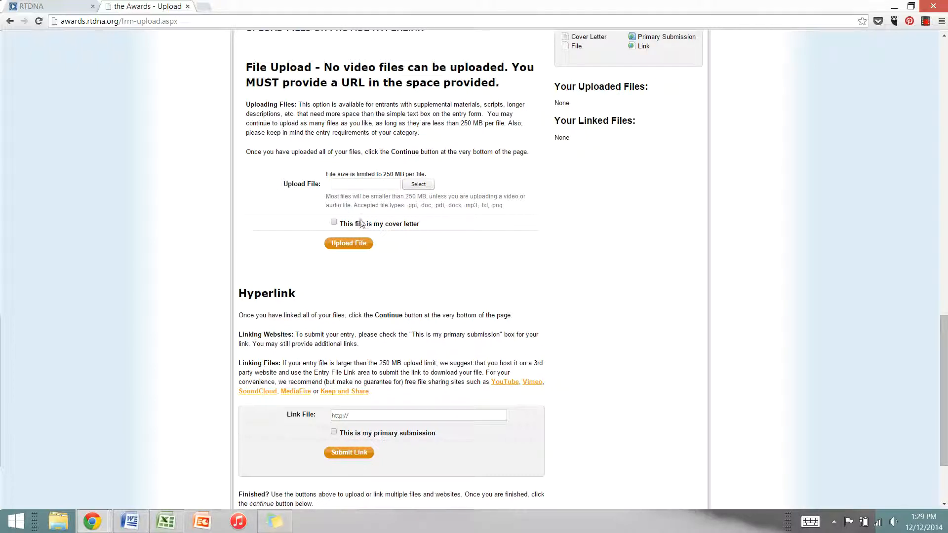
{"action": "mouse_move", "coordinate": [419, 123]}
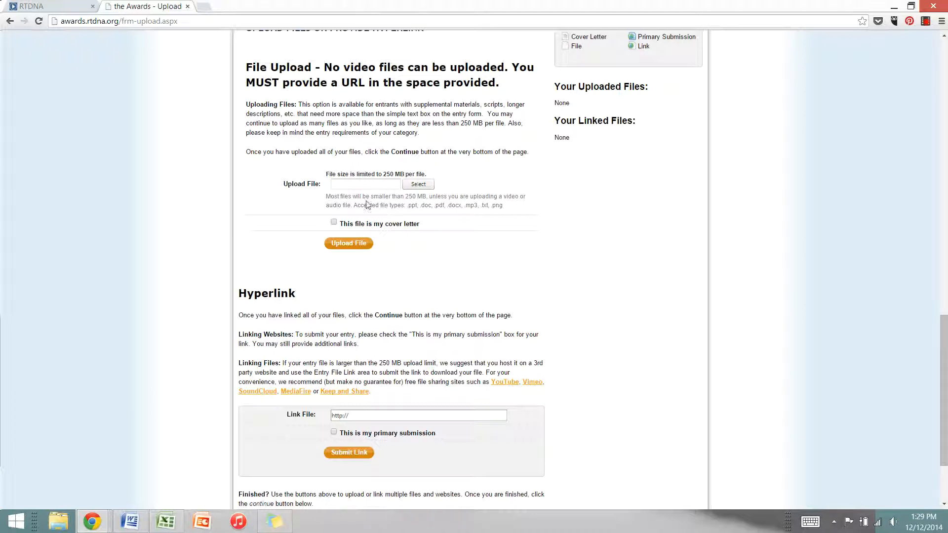
{"action": "mouse_move", "coordinate": [359, 190]}
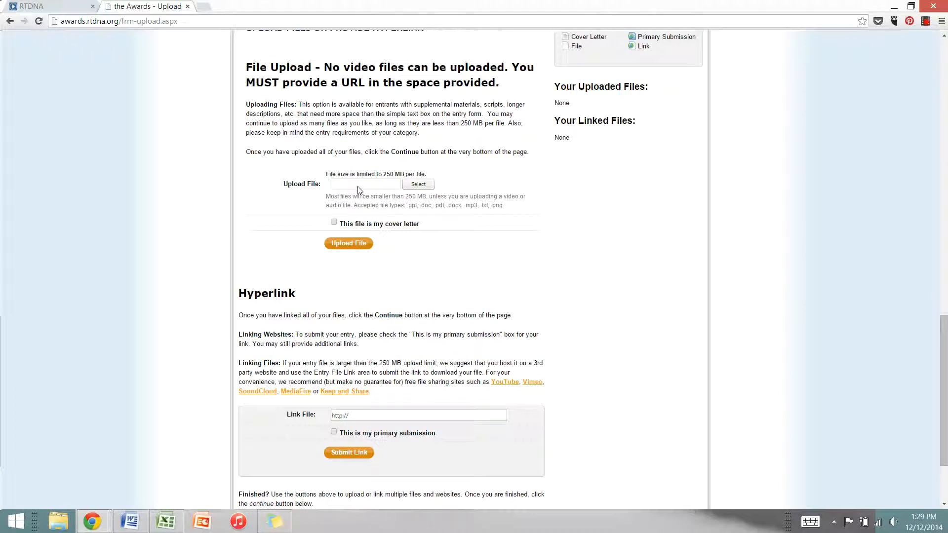
{"action": "mouse_move", "coordinate": [360, 258]}
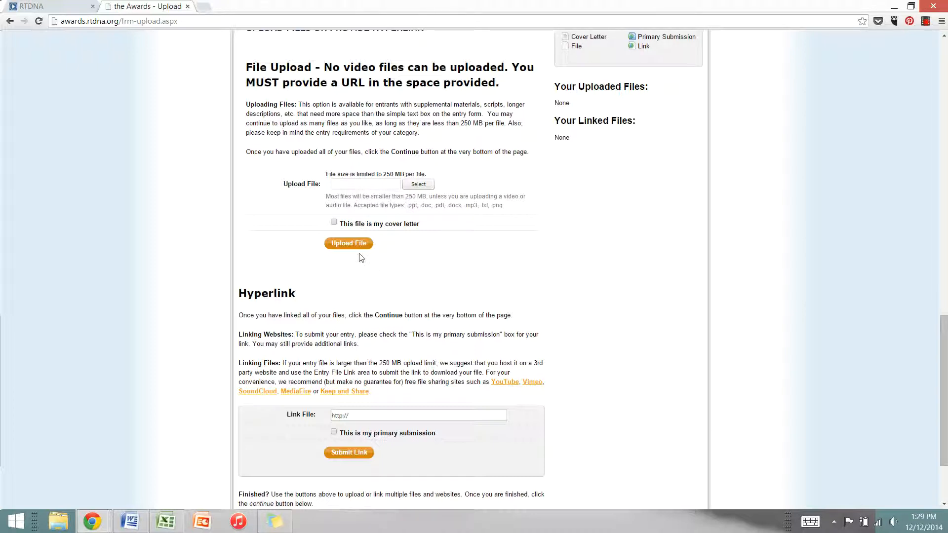
{"action": "scroll", "scroll_direction": "down", "scroll_amount": 3}
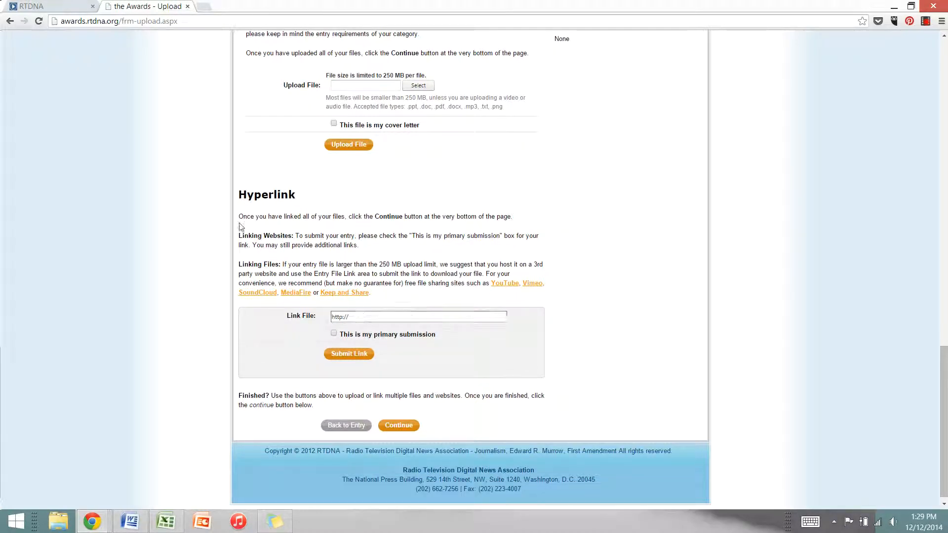
Submit the saved YouTube link as the primary submission for the entry
{"action": "left_click", "coordinate": [418, 316]}
{"action": "type", "text": "www.y"}
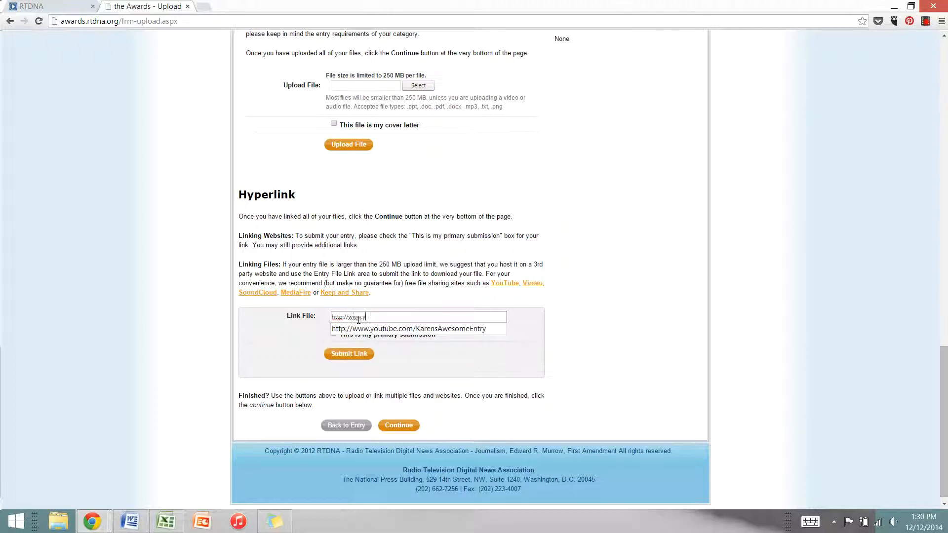
{"action": "left_click", "coordinate": [408, 328]}
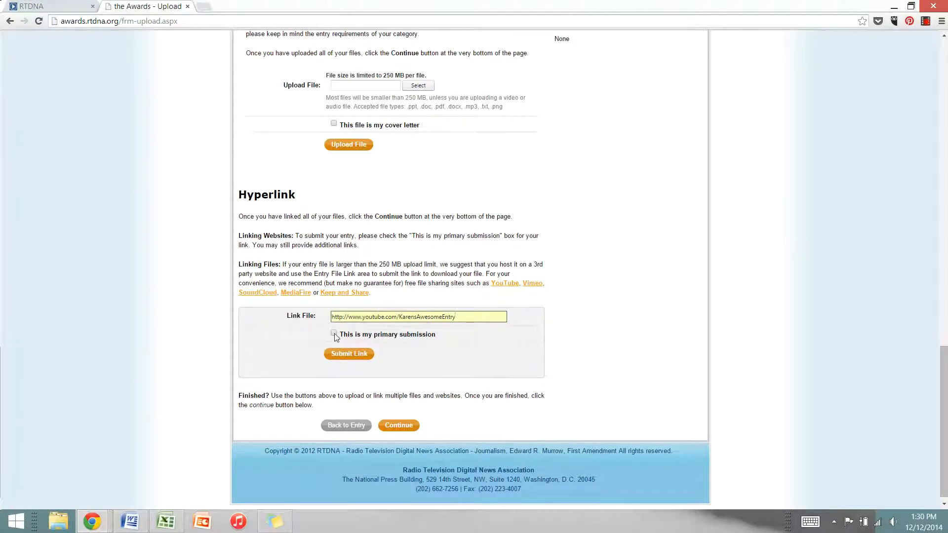
{"action": "left_click", "coordinate": [333, 334]}
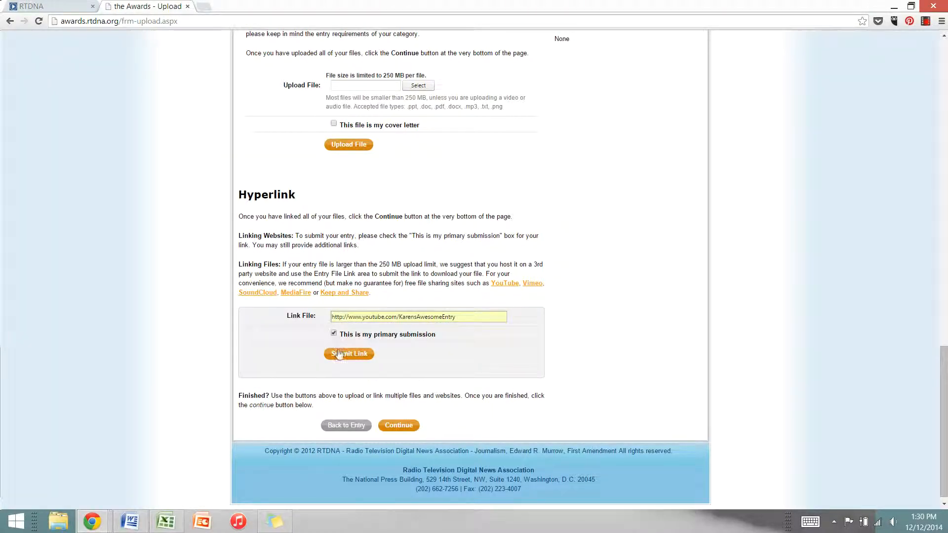
{"action": "left_click", "coordinate": [349, 354]}
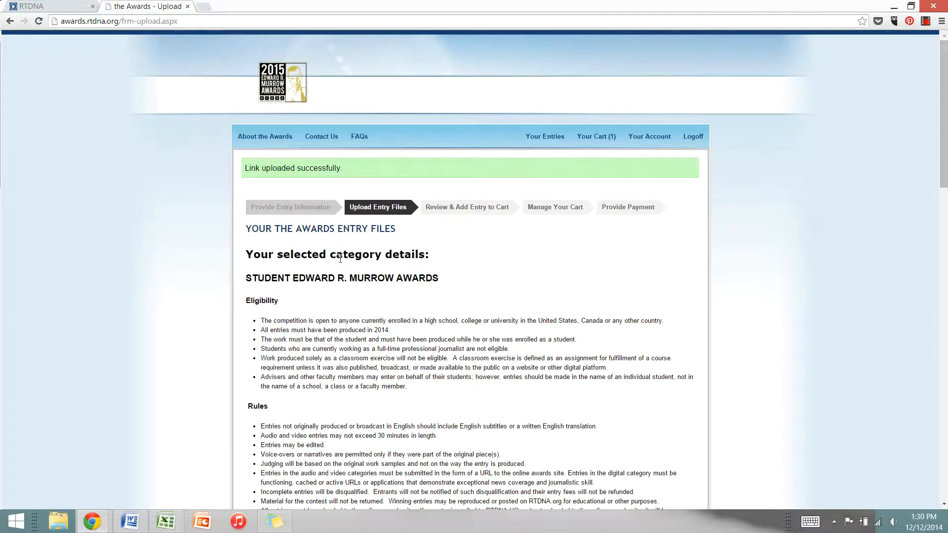
Continue from the Upload Entry Files page to the entry review
{"action": "scroll", "scroll_direction": "down", "scroll_amount": 3}
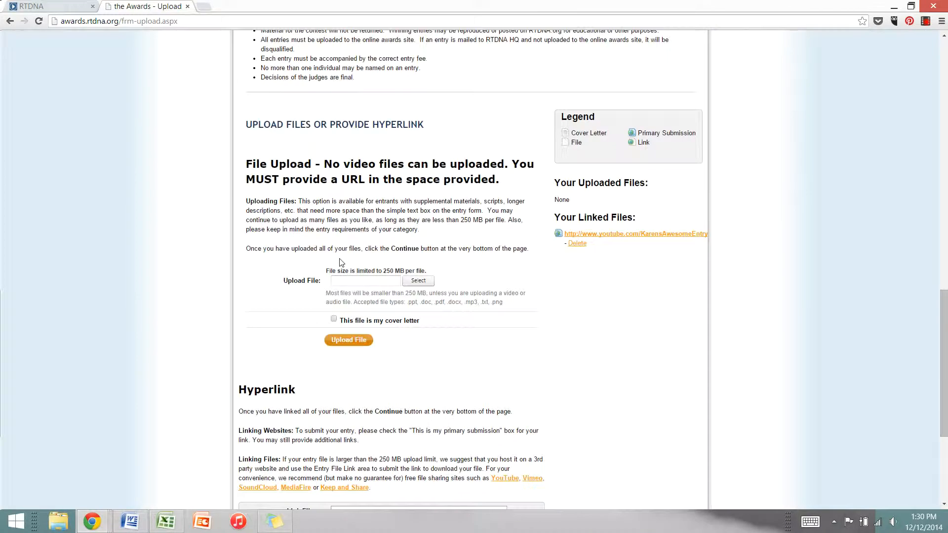
{"action": "scroll", "scroll_direction": "down", "scroll_amount": 3}
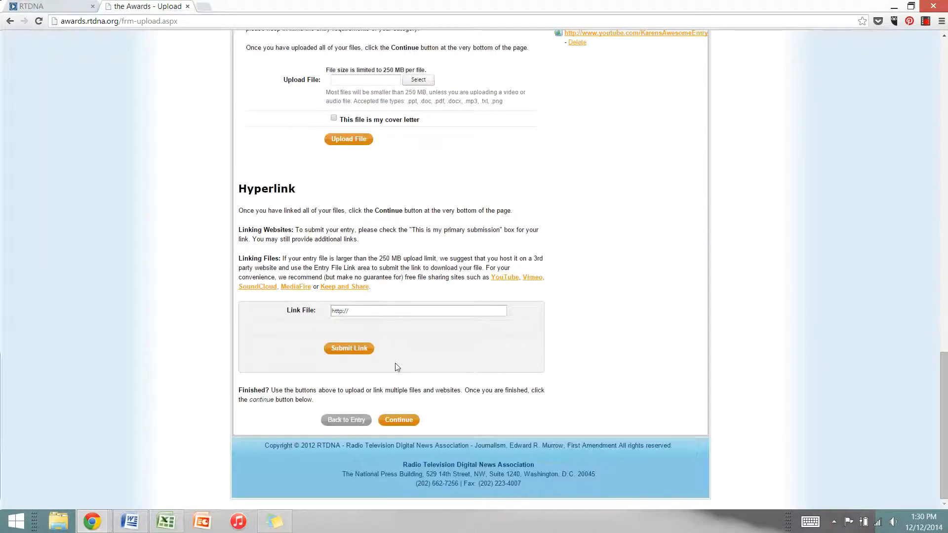
{"action": "left_click", "coordinate": [398, 420]}
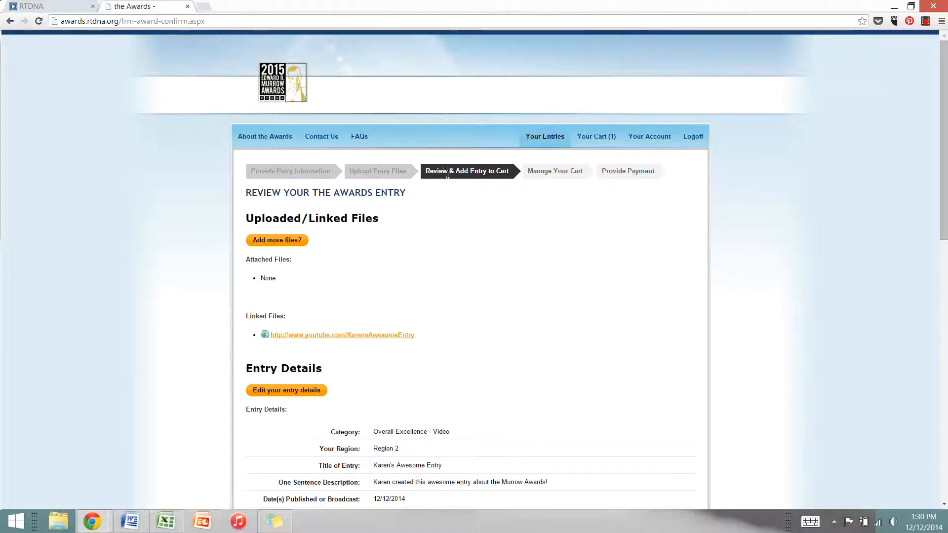
Confirm the entry category and details are accurate and add the $10.00 entry to the cart
{"action": "scroll", "scroll_direction": "down", "scroll_amount": 3}
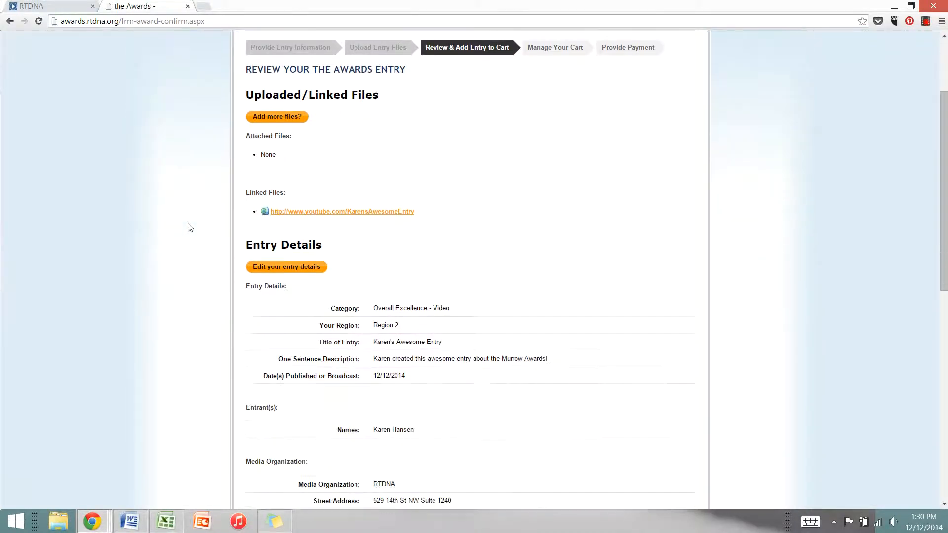
{"action": "scroll", "scroll_direction": "down", "scroll_amount": 3}
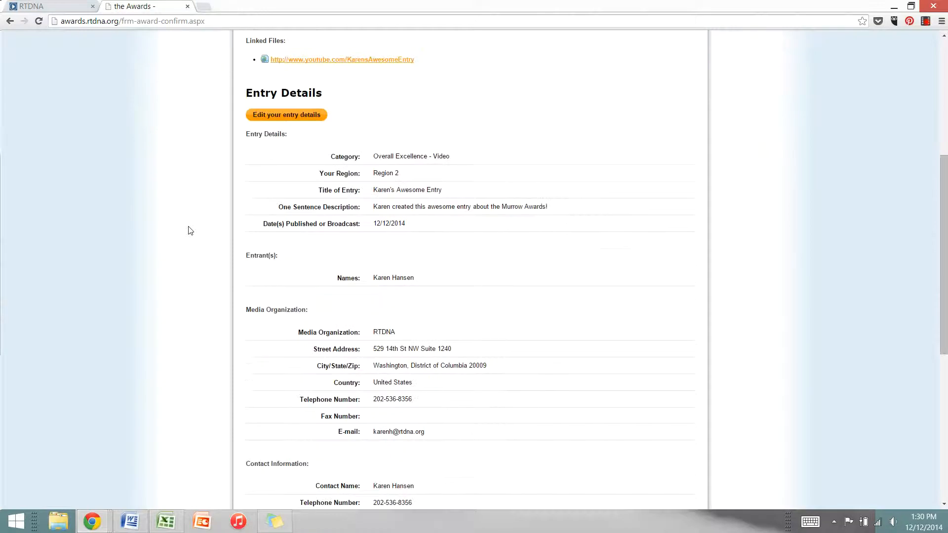
{"action": "scroll", "scroll_direction": "down", "scroll_amount": 3}
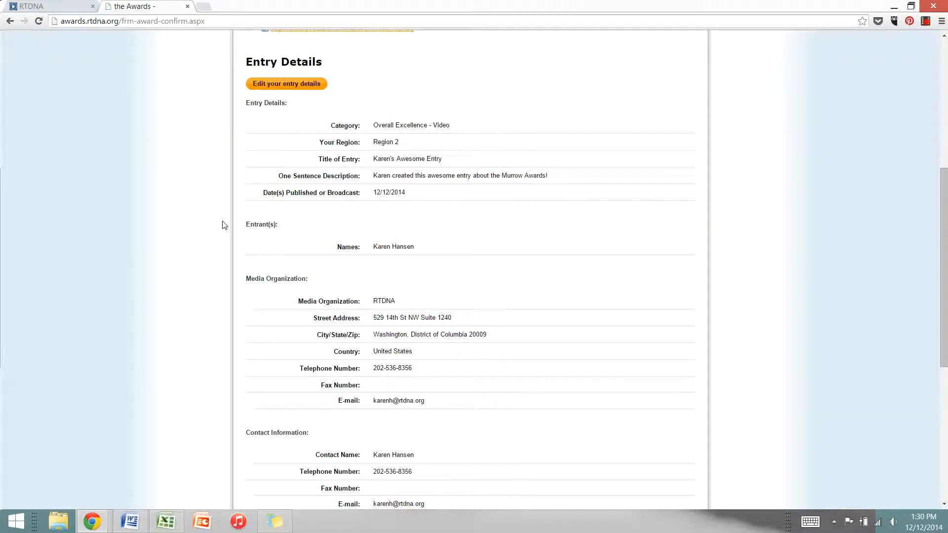
{"action": "scroll", "scroll_direction": "down", "scroll_amount": 3}
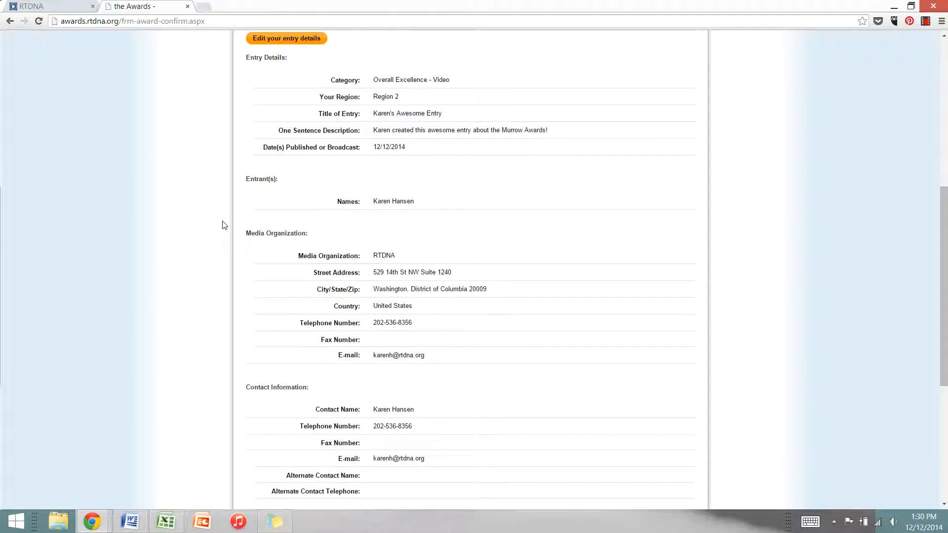
{"action": "scroll", "scroll_direction": "down", "scroll_amount": 3}
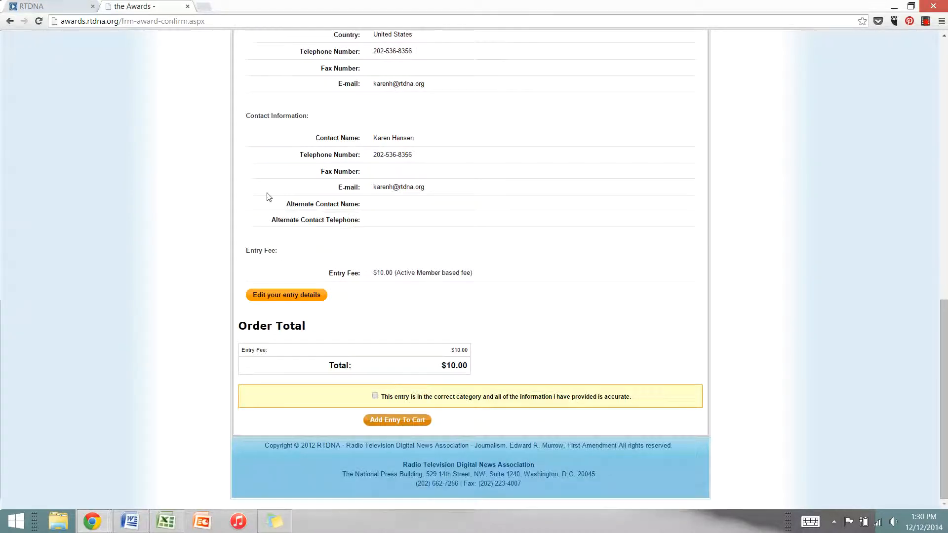
{"action": "mouse_move", "coordinate": [370, 374]}
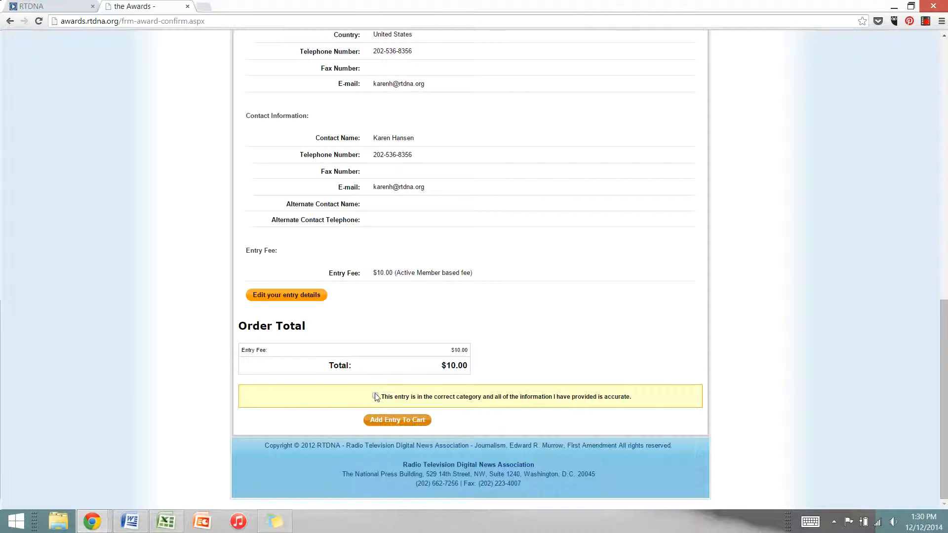
{"action": "left_click", "coordinate": [375, 398]}
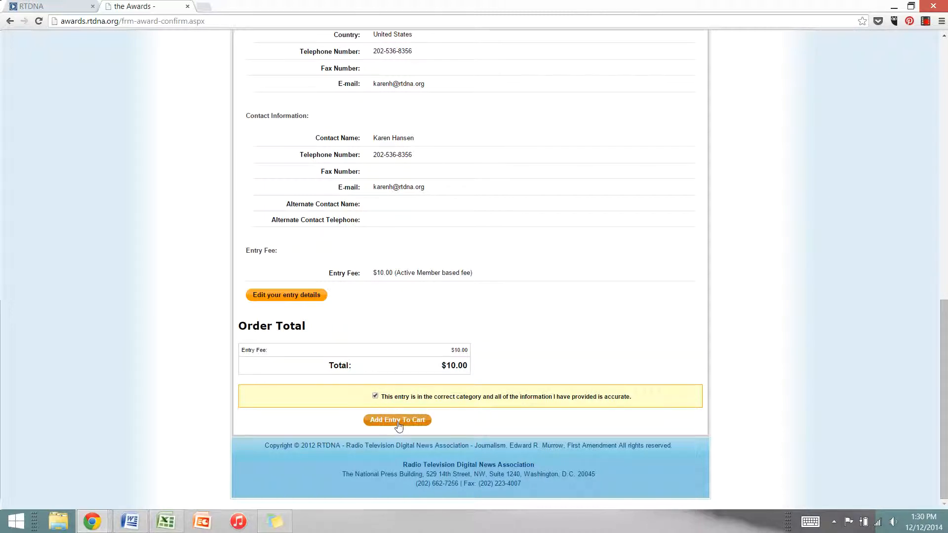
{"action": "left_click", "coordinate": [397, 420]}
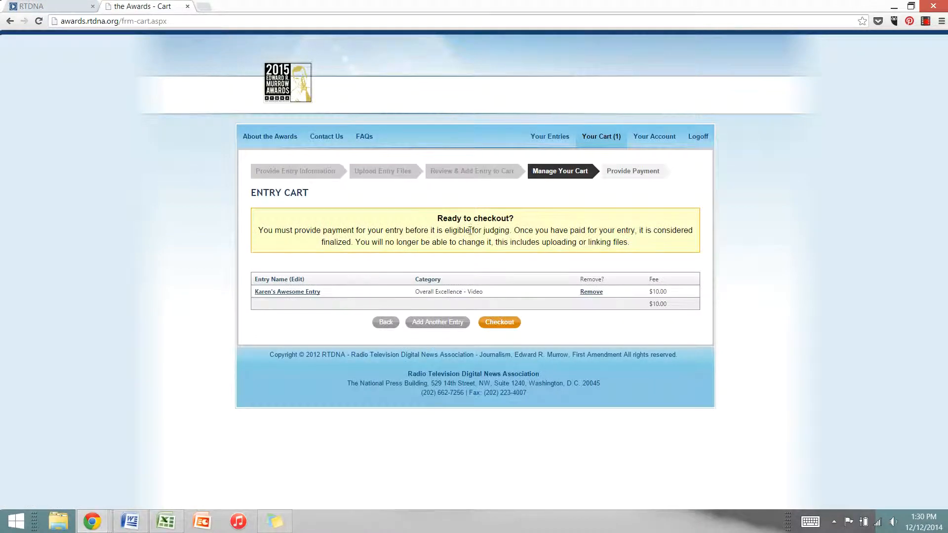
{"action": "mouse_move", "coordinate": [608, 235]}
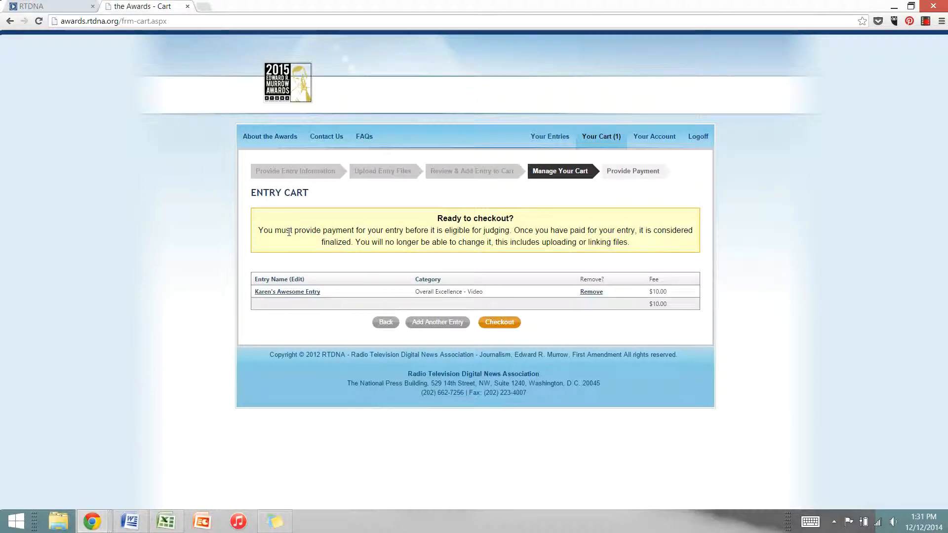
{"action": "mouse_move", "coordinate": [302, 247]}
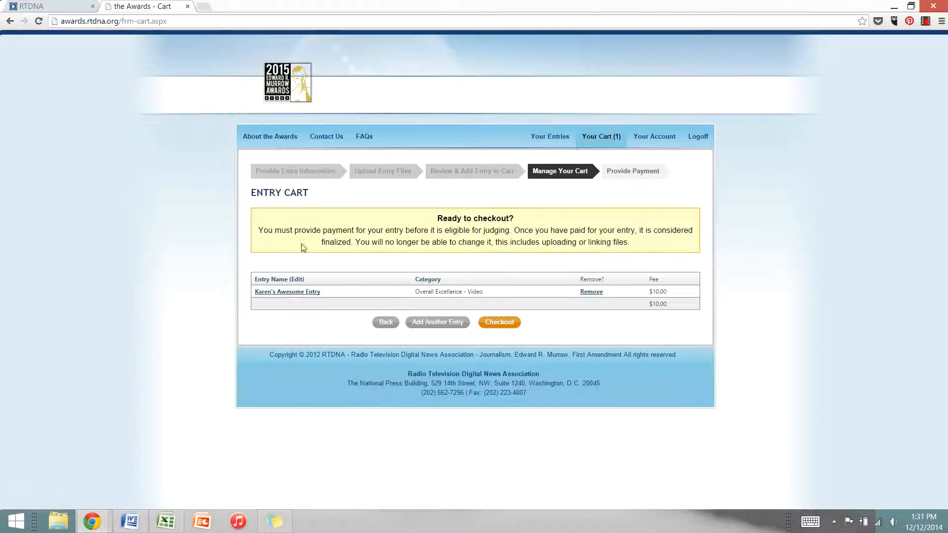
{"action": "mouse_move", "coordinate": [500, 322]}
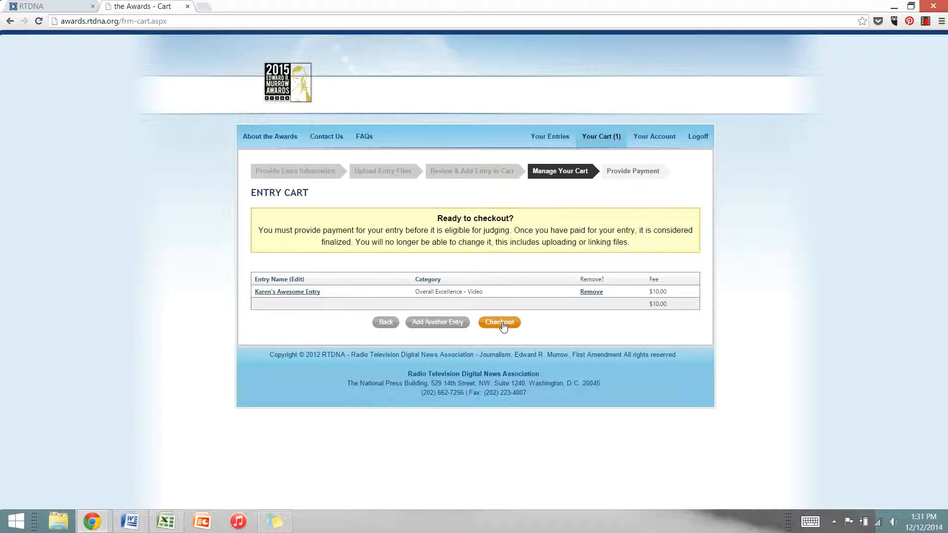
Check out the $10.00 Overall Excellence - Video entry, reaching the payment information page
{"action": "left_click", "coordinate": [500, 322]}
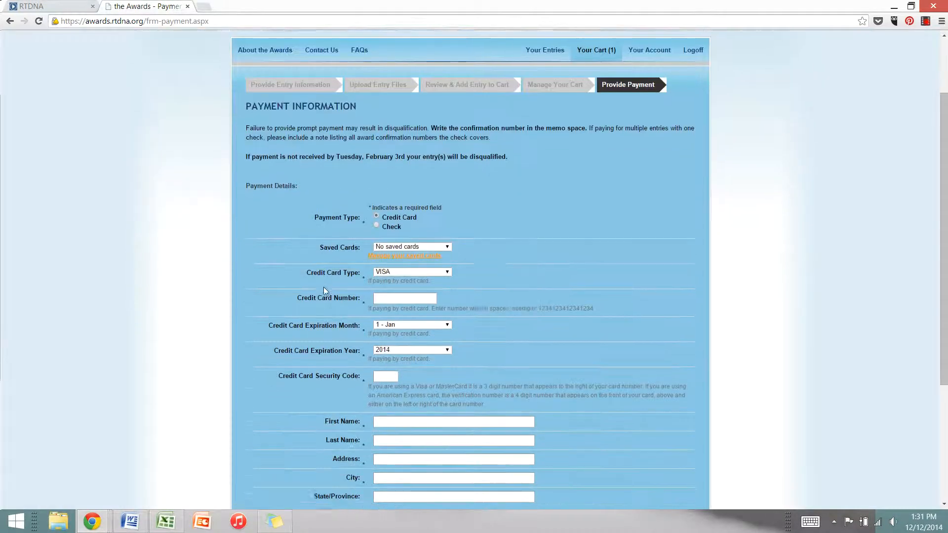
{"action": "scroll", "scroll_direction": "down", "scroll_amount": 3}
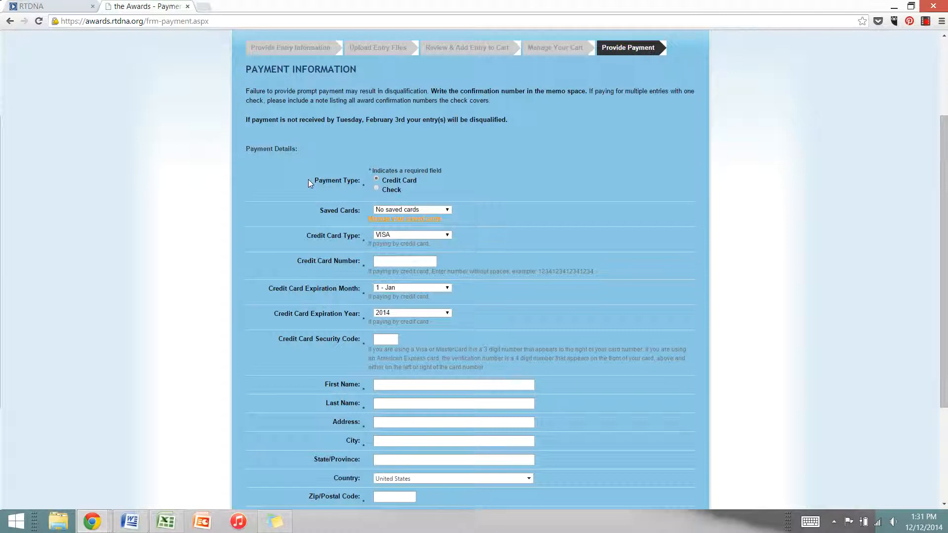
{"action": "mouse_move", "coordinate": [303, 183]}
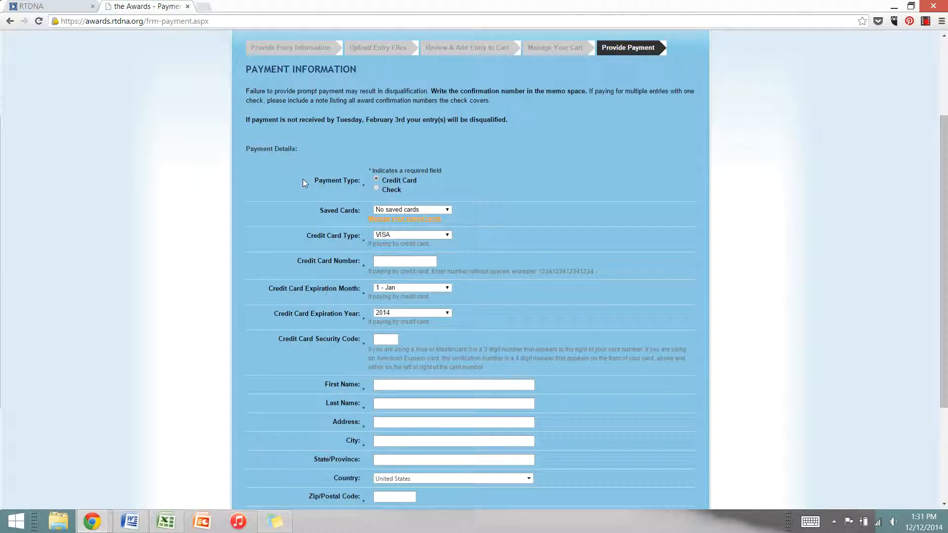
{"action": "mouse_move", "coordinate": [430, 184]}
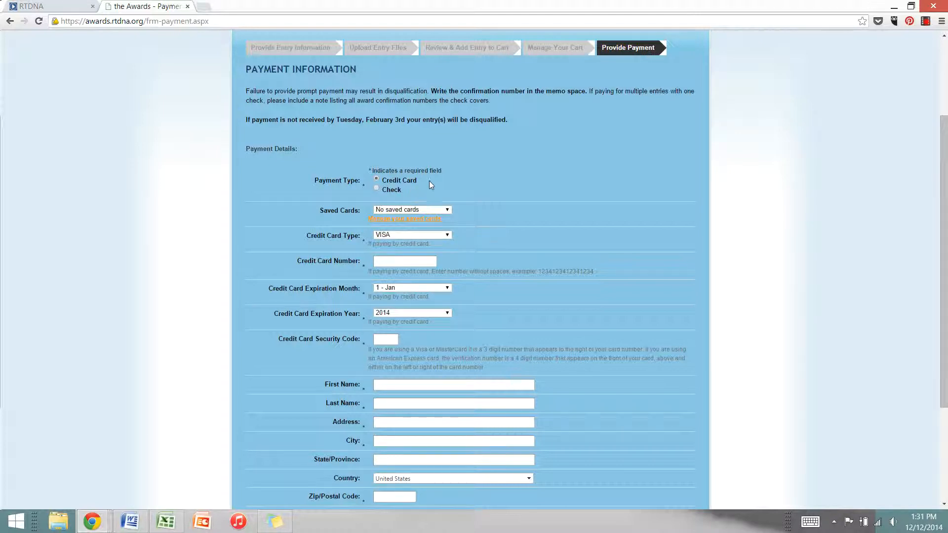
{"action": "mouse_move", "coordinate": [288, 306]}
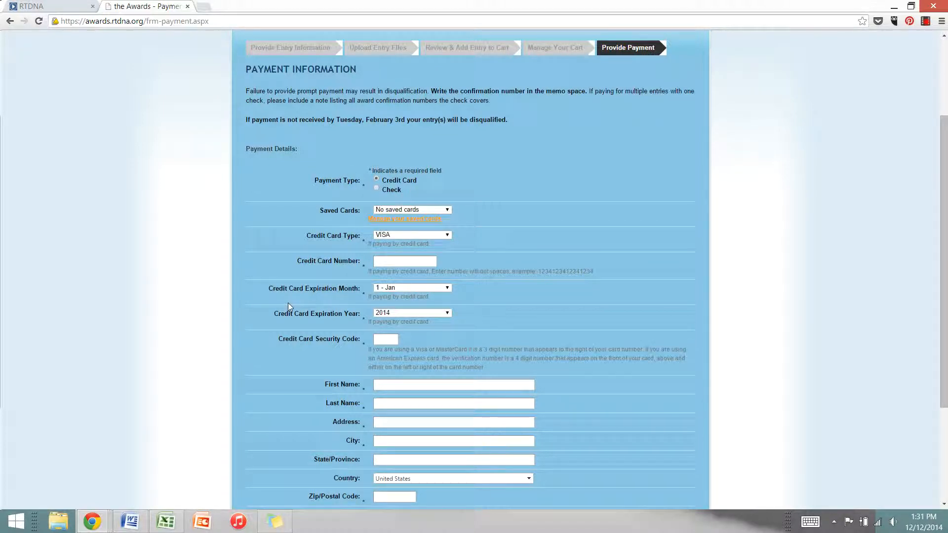
{"action": "scroll", "scroll_direction": "down", "scroll_amount": 3}
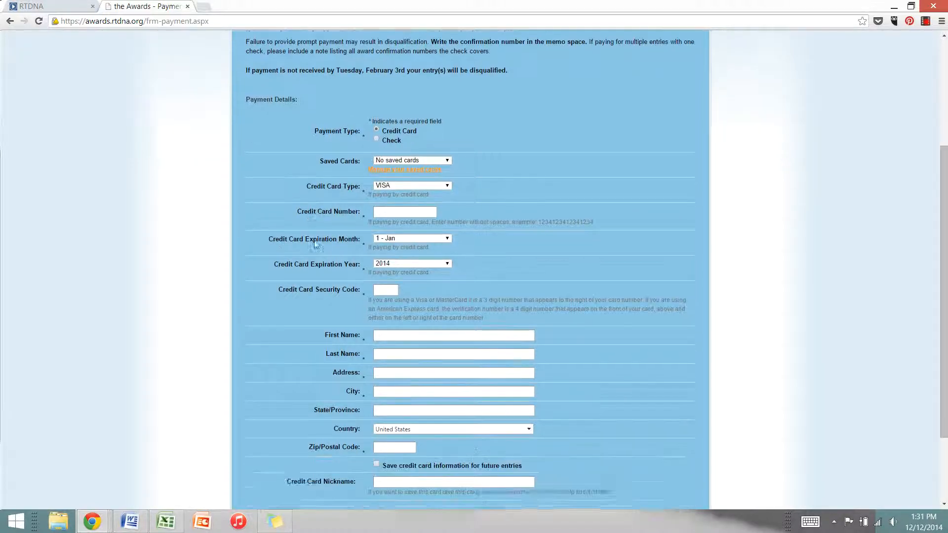
{"action": "scroll", "scroll_direction": "down", "scroll_amount": 3}
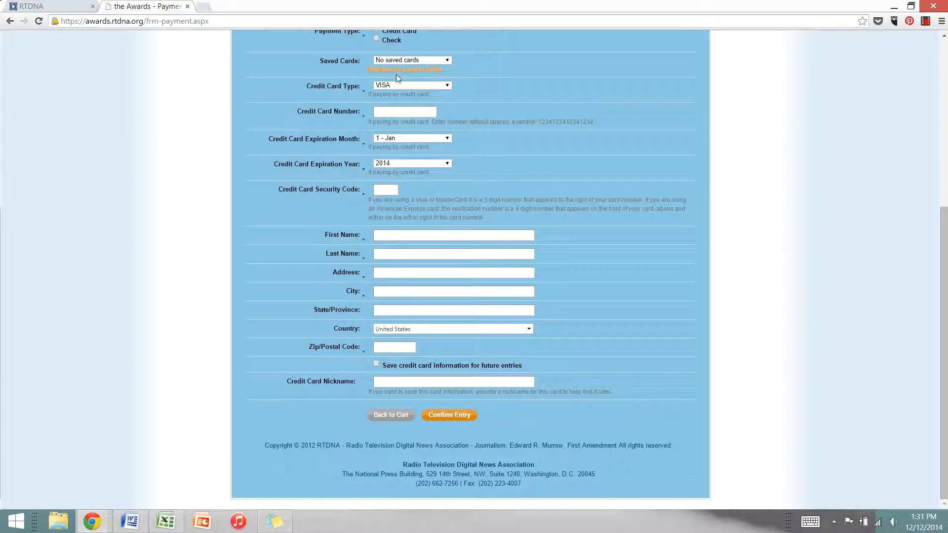
{"action": "mouse_move", "coordinate": [356, 395]}
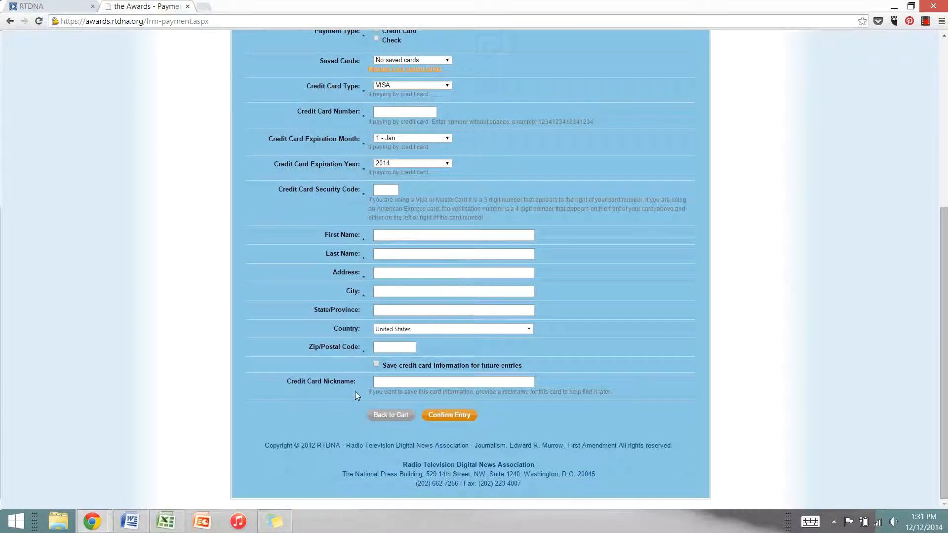
{"action": "mouse_move", "coordinate": [454, 418]}
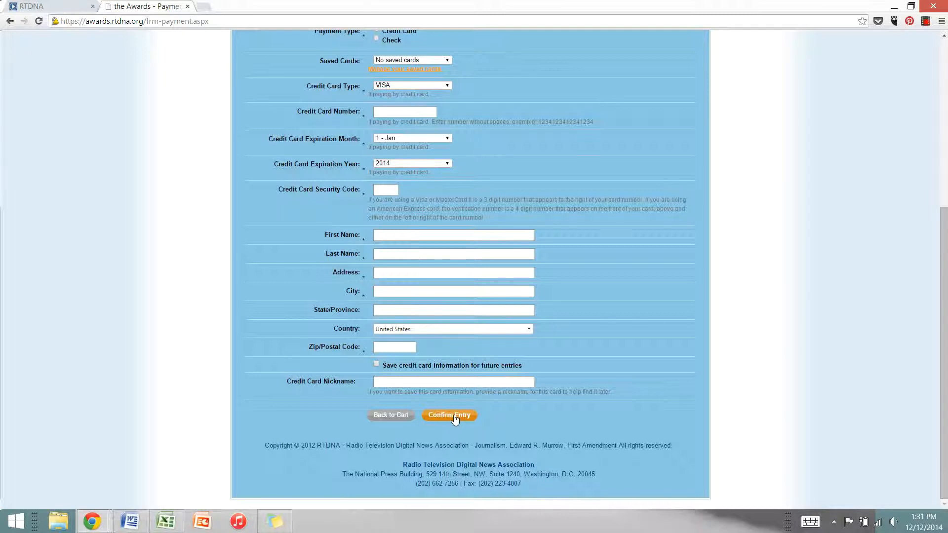
{"action": "mouse_move", "coordinate": [620, 420]}
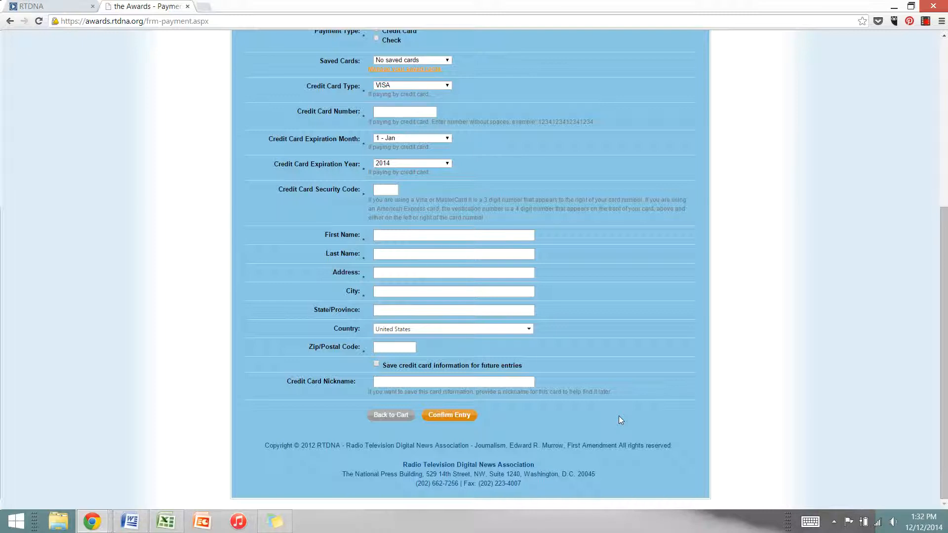
{"action": "mouse_move", "coordinate": [809, 86]}
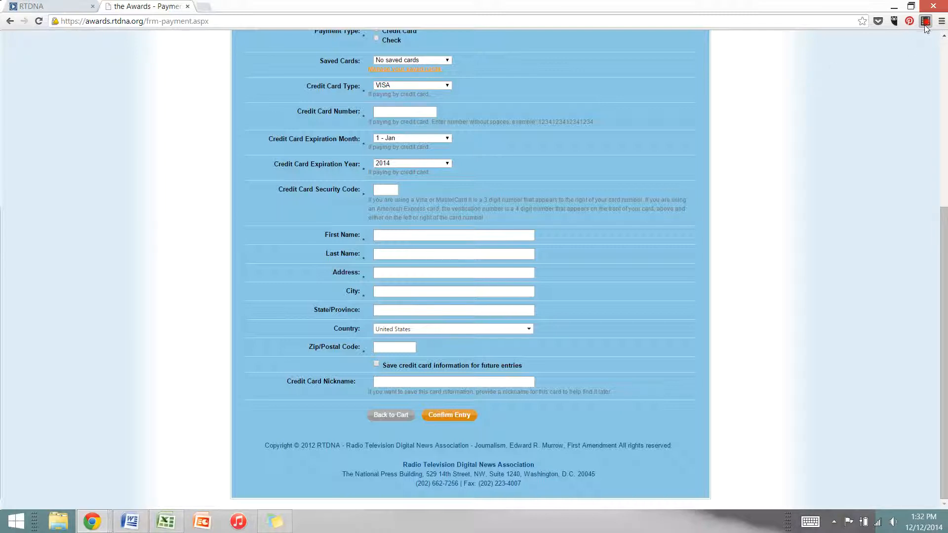
{"action": "left_click", "coordinate": [926, 21]}
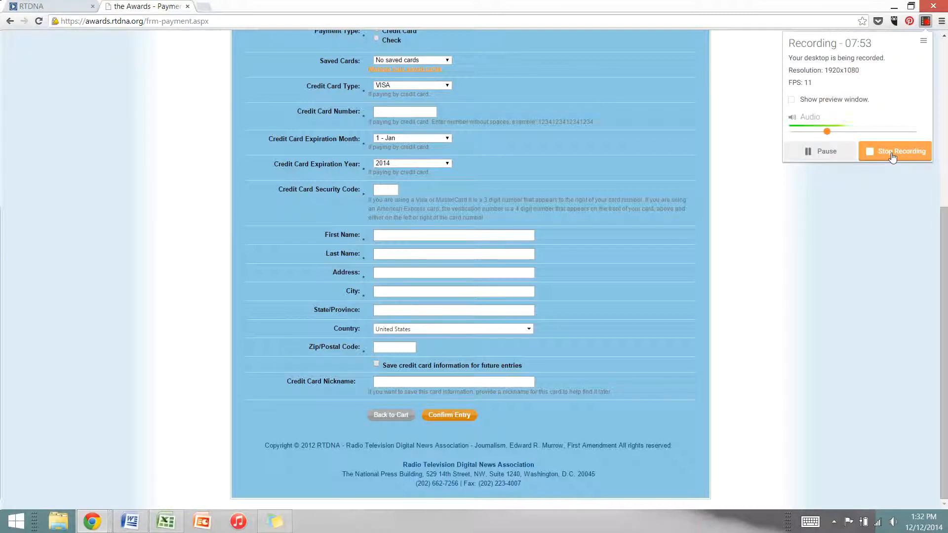